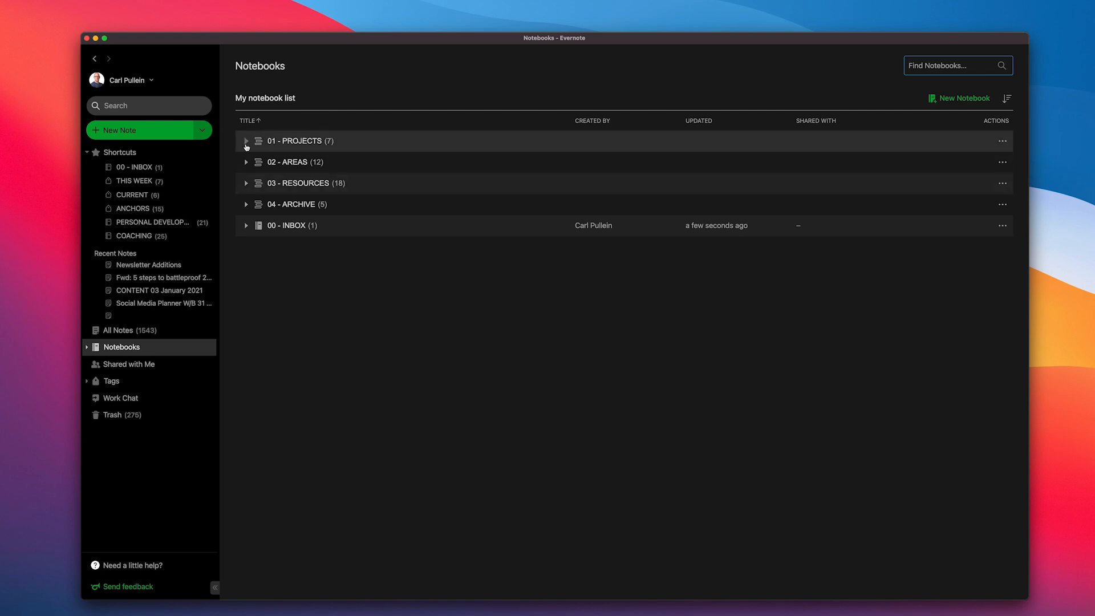
Browse the 01 - PROJECTS stack, peeking at the 2021 FITNESS OBJECTIVES notes, then collapse it again
click(246, 141)
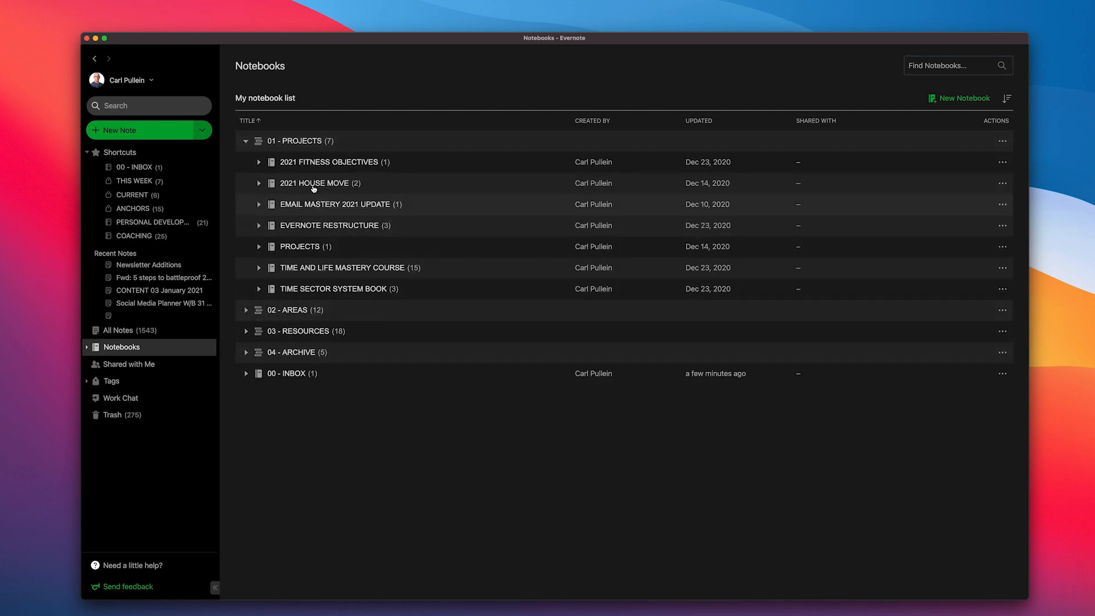
mouse_move(311, 164)
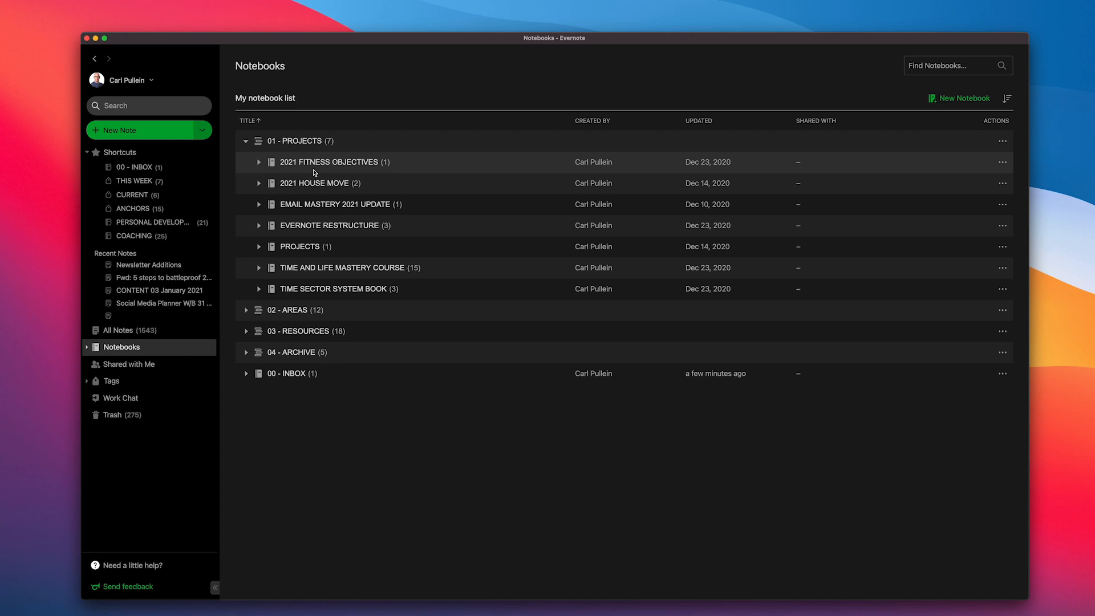
mouse_move(314, 183)
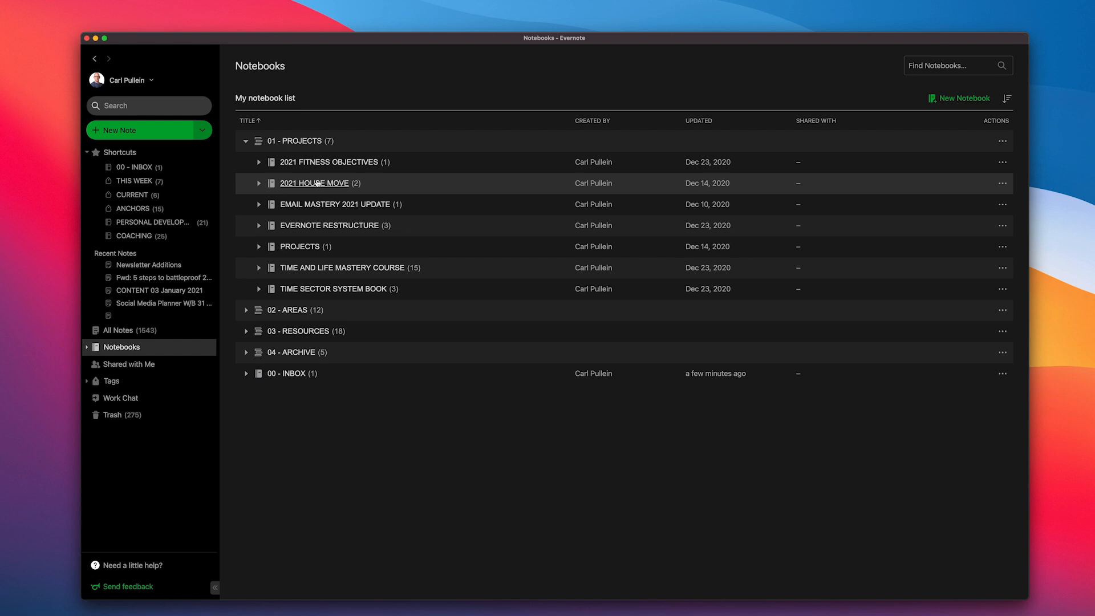
mouse_move(315, 208)
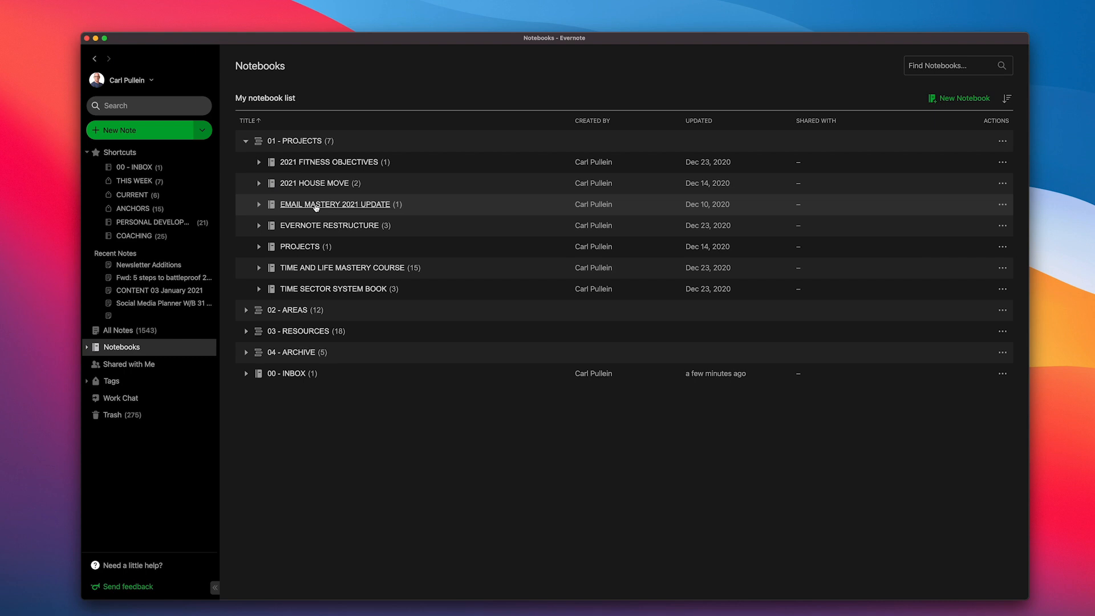
mouse_move(303, 254)
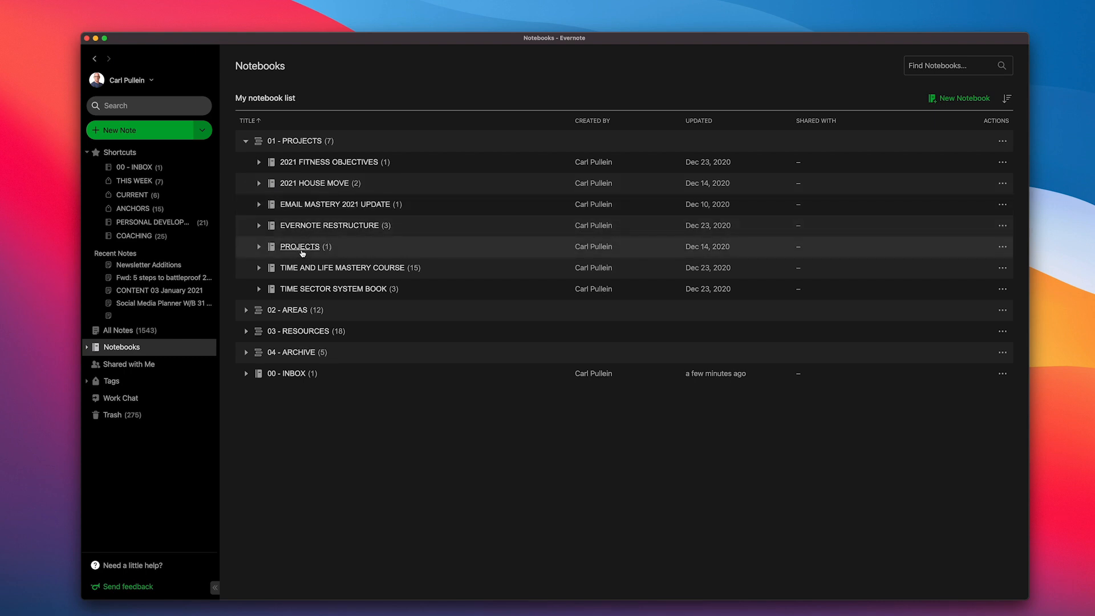
mouse_move(354, 246)
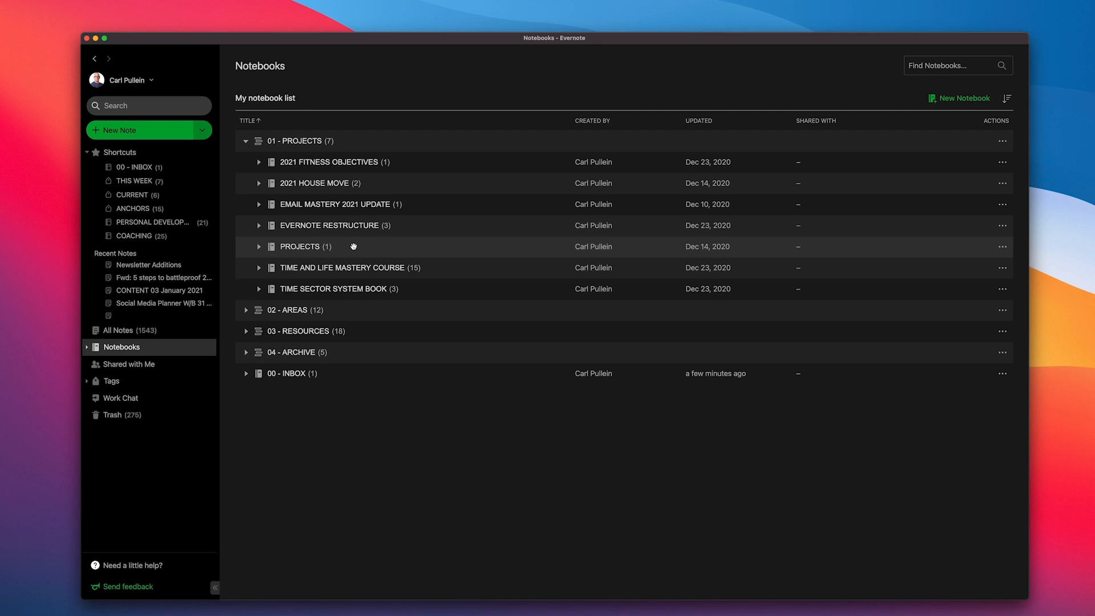
mouse_move(262, 168)
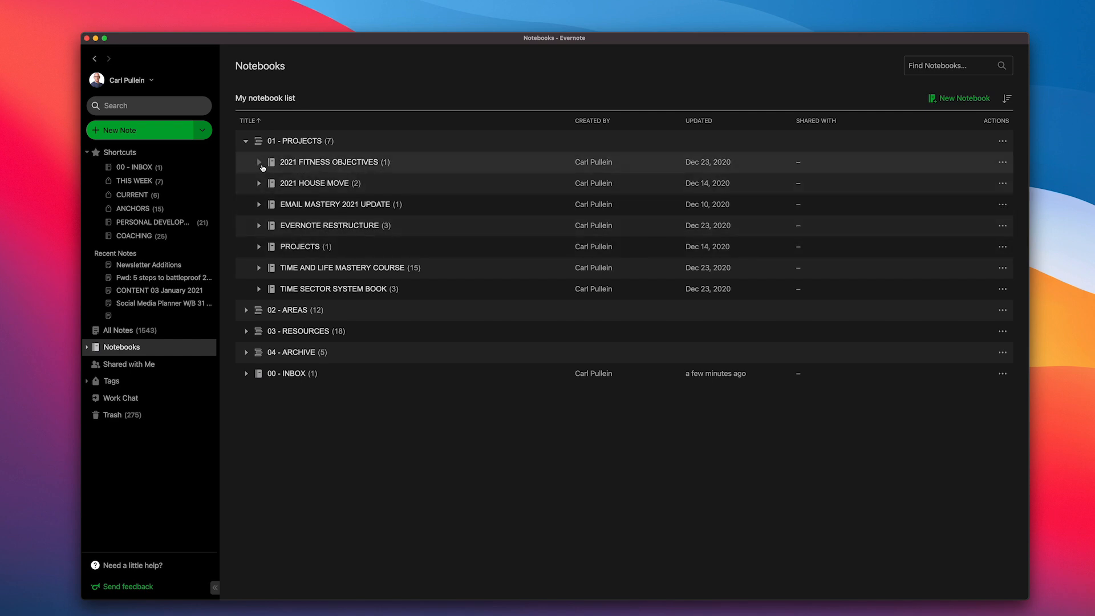
click(260, 165)
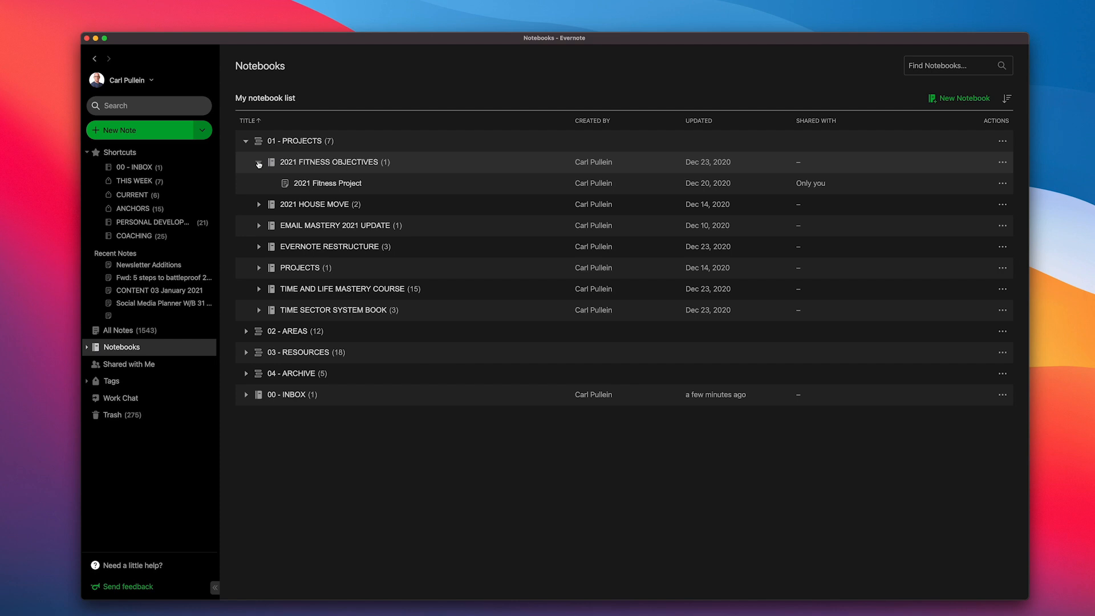
click(258, 164)
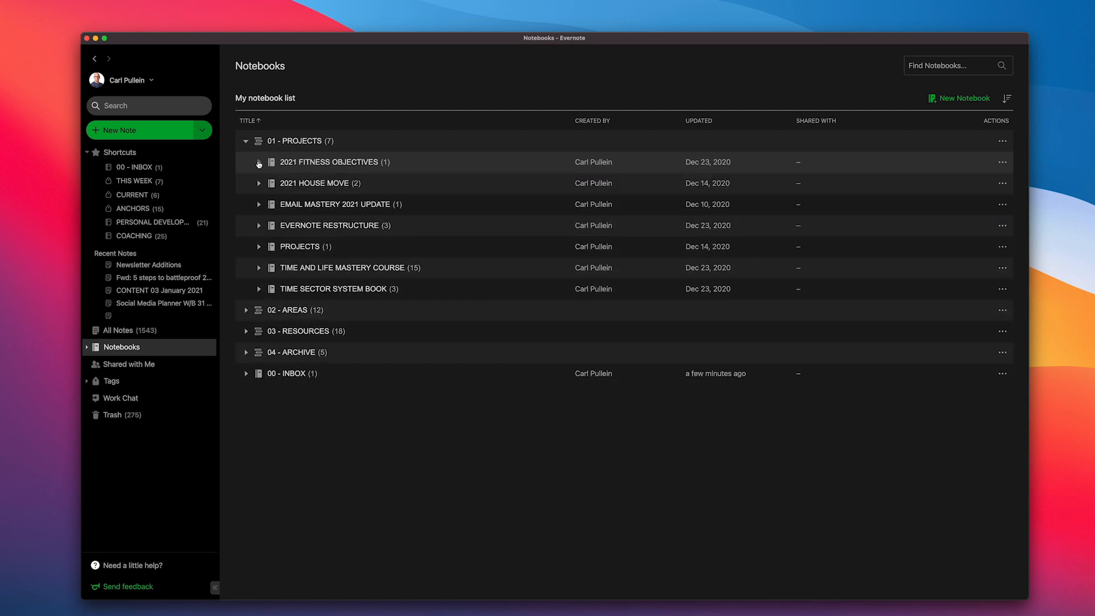
click(247, 142)
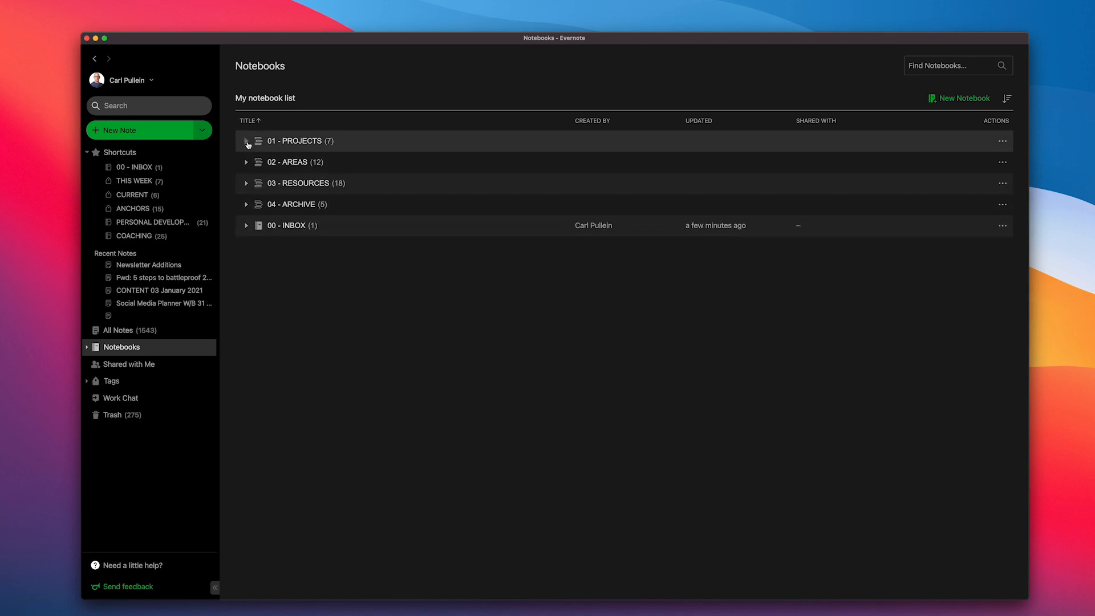
Browse the 02 - AREAS, 03 - RESOURCES and 04 - ARCHIVE stacks in turn, leaving each collapsed
click(247, 162)
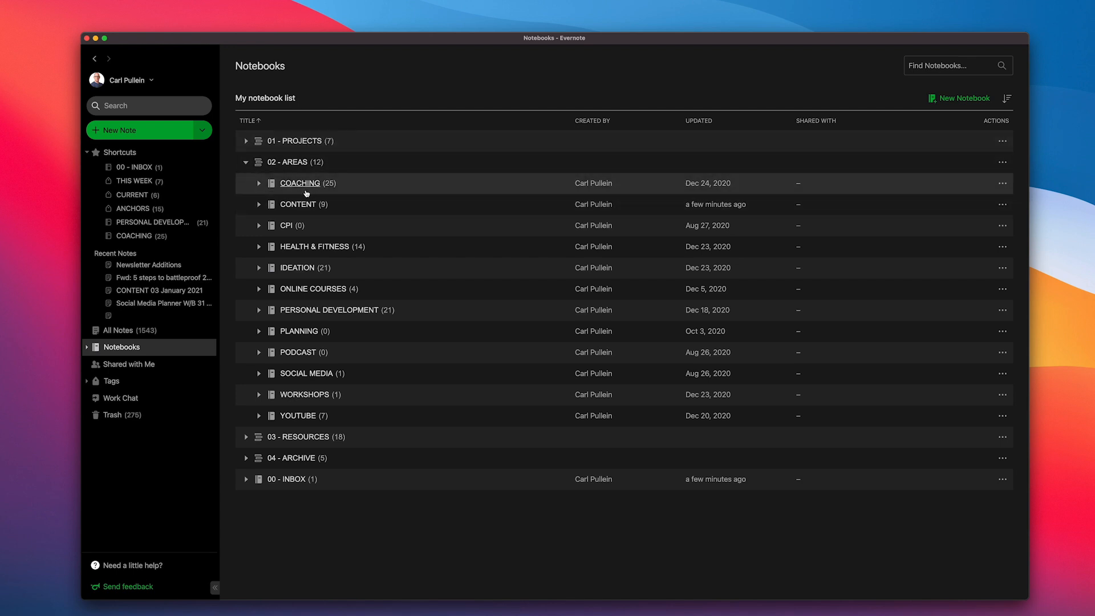
mouse_move(310, 210)
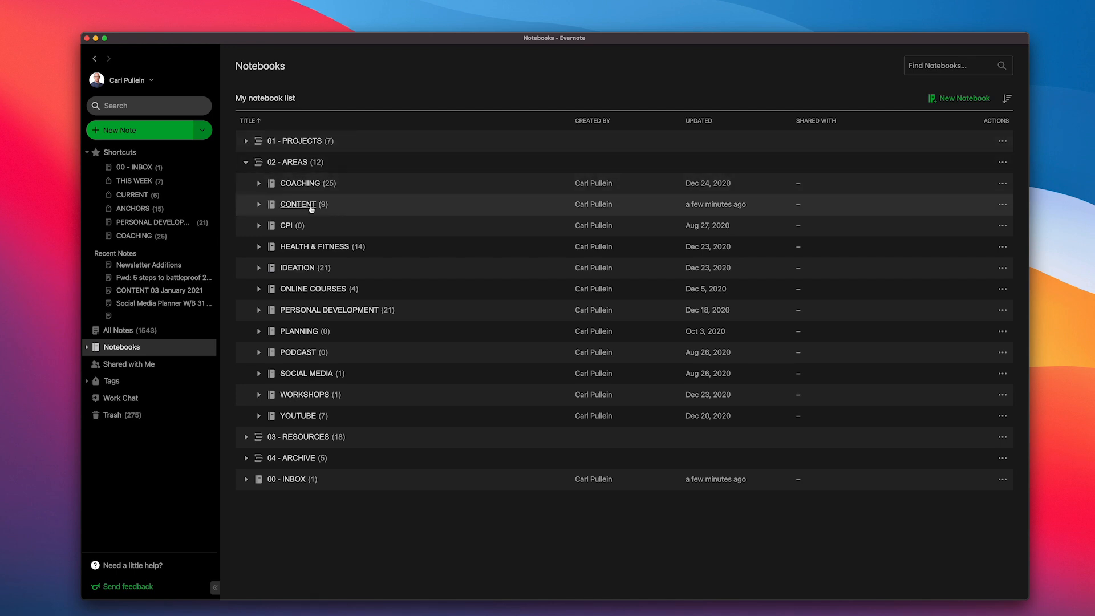
mouse_move(326, 258)
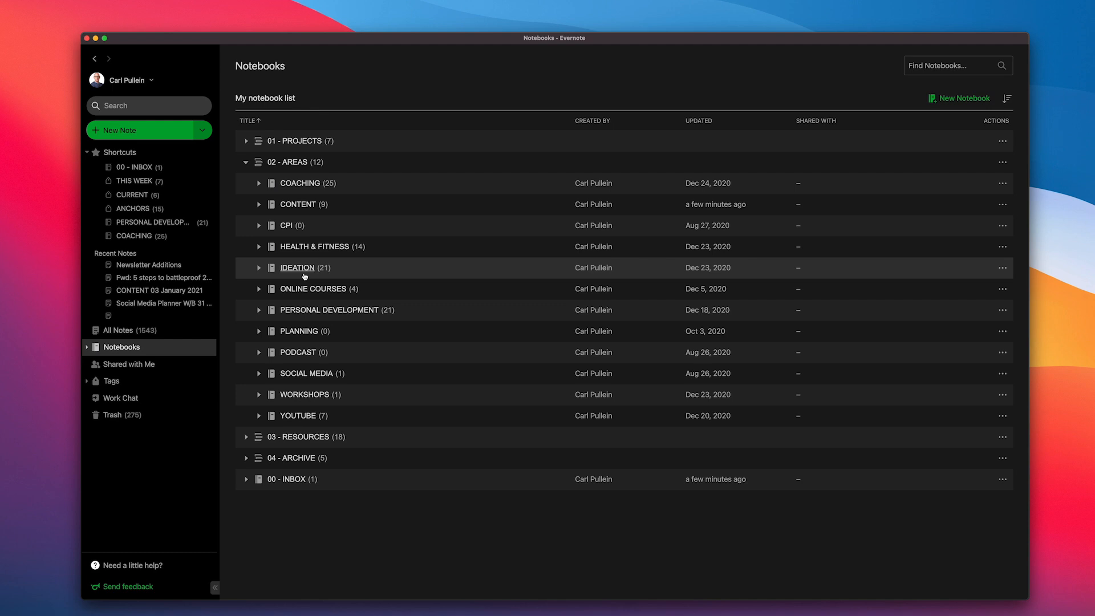
mouse_move(308, 285)
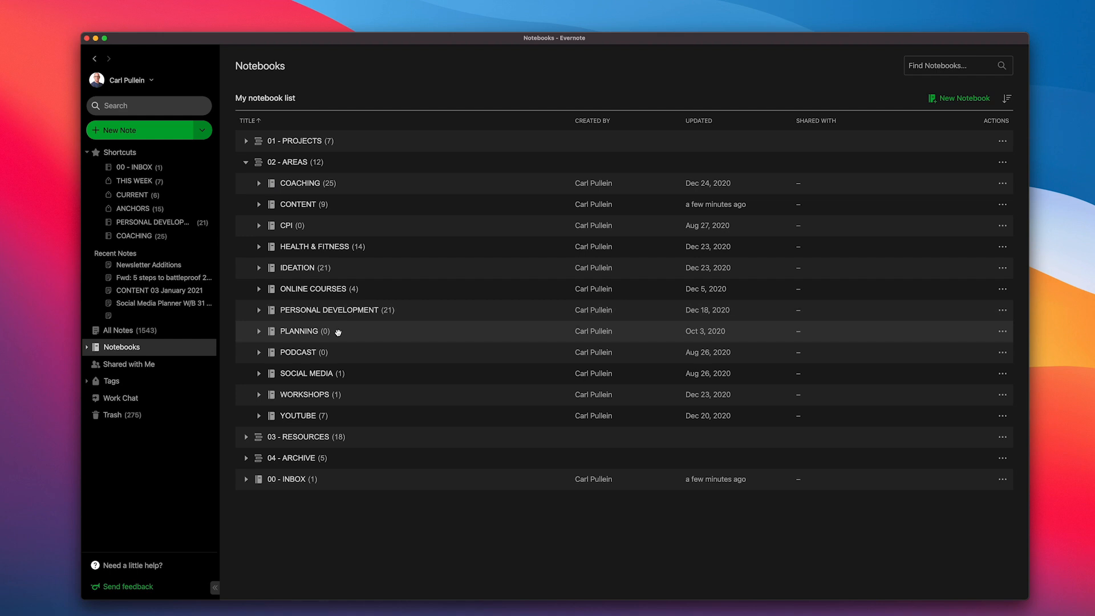
mouse_move(338, 326)
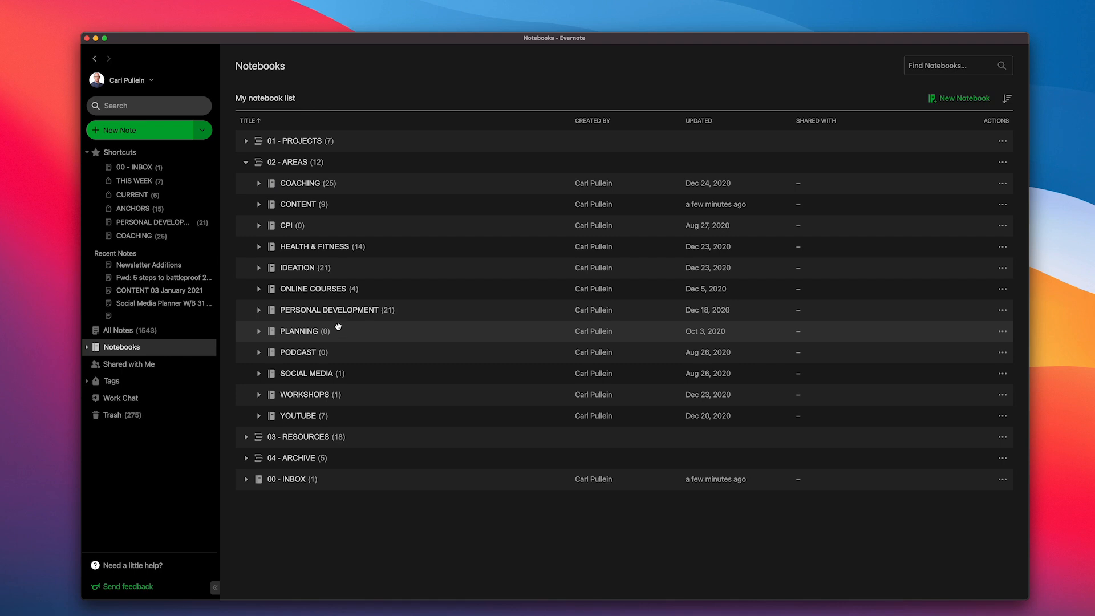
mouse_move(358, 357)
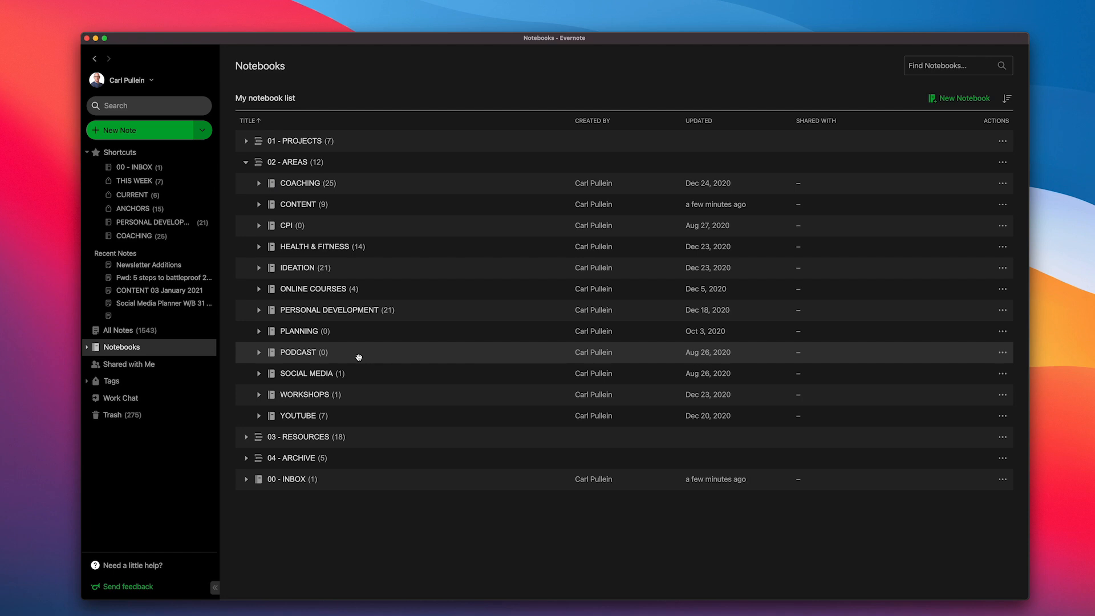
mouse_move(358, 388)
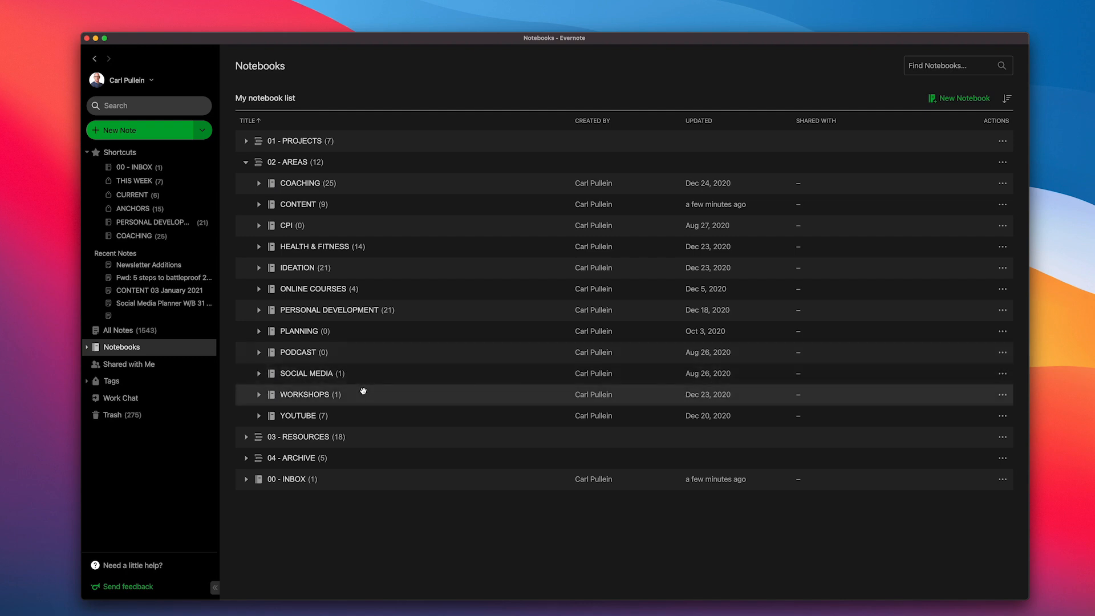
mouse_move(363, 414)
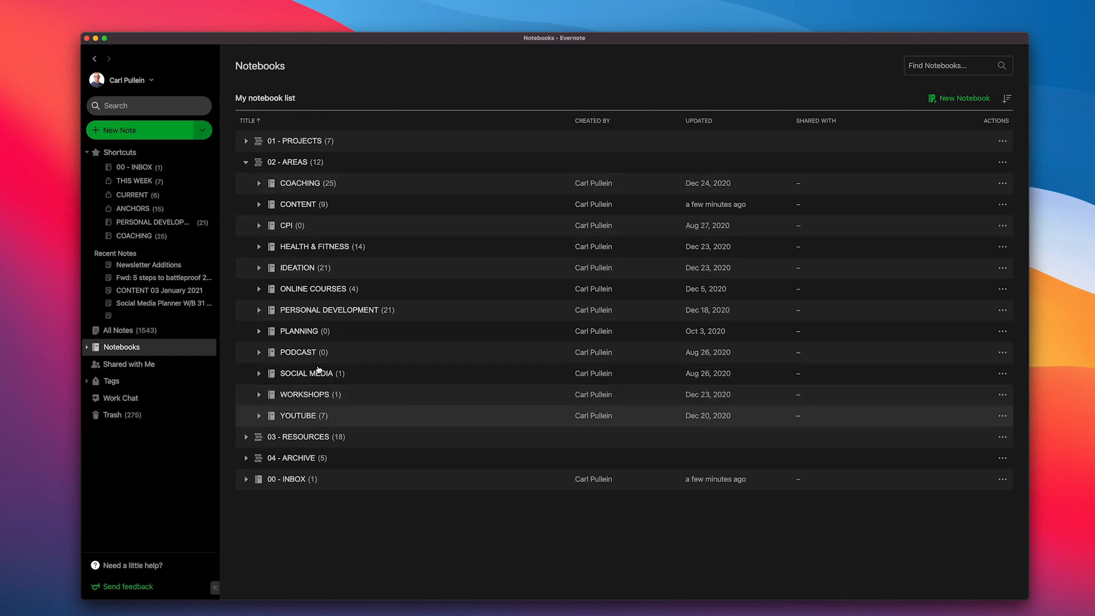
mouse_move(249, 242)
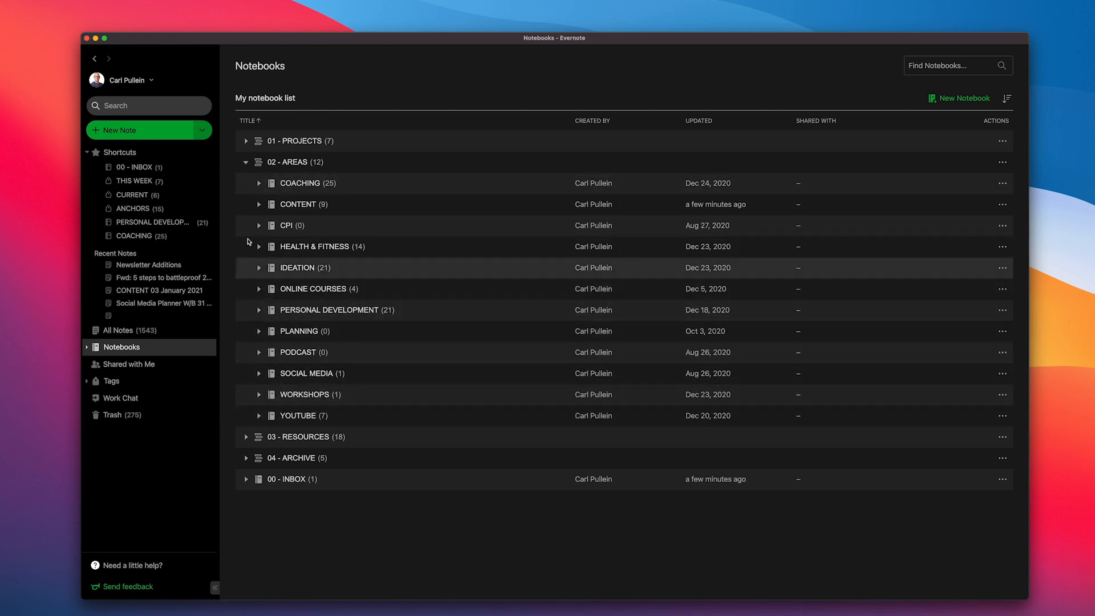
click(246, 162)
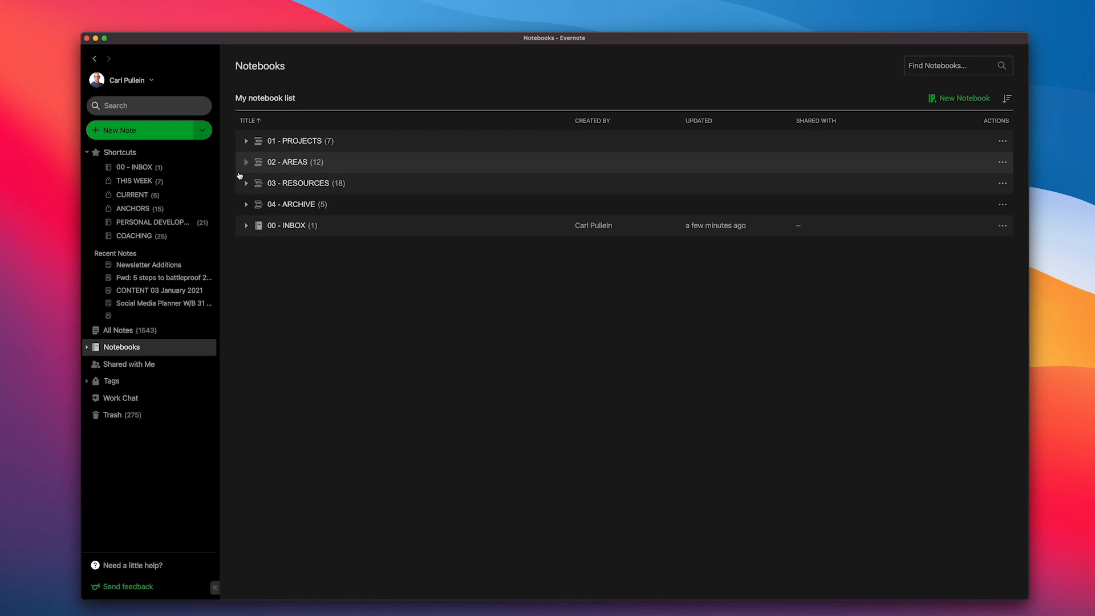
click(247, 183)
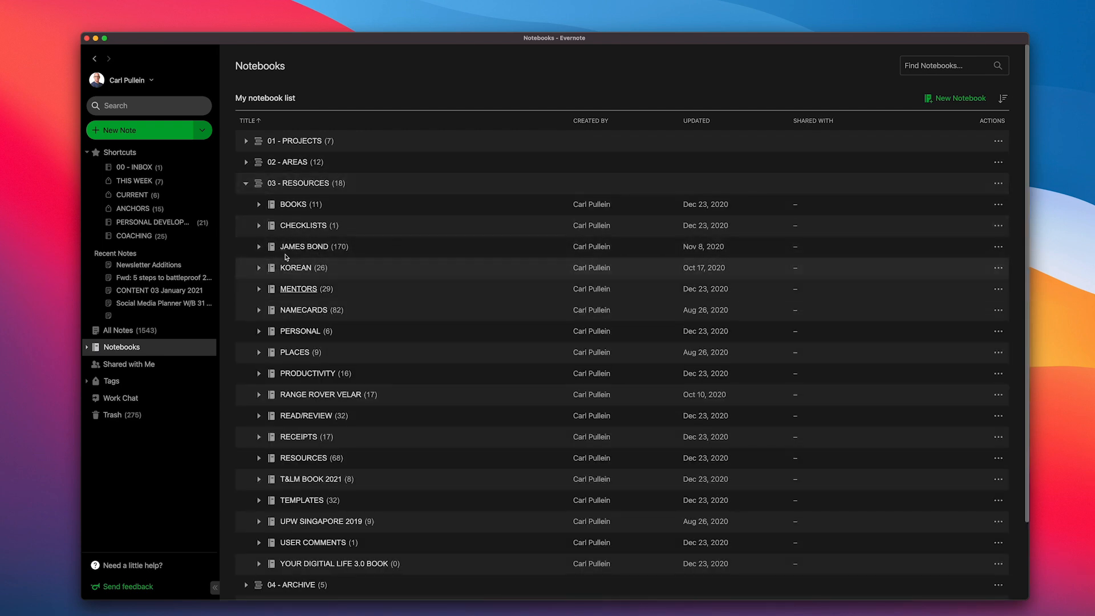
mouse_move(301, 222)
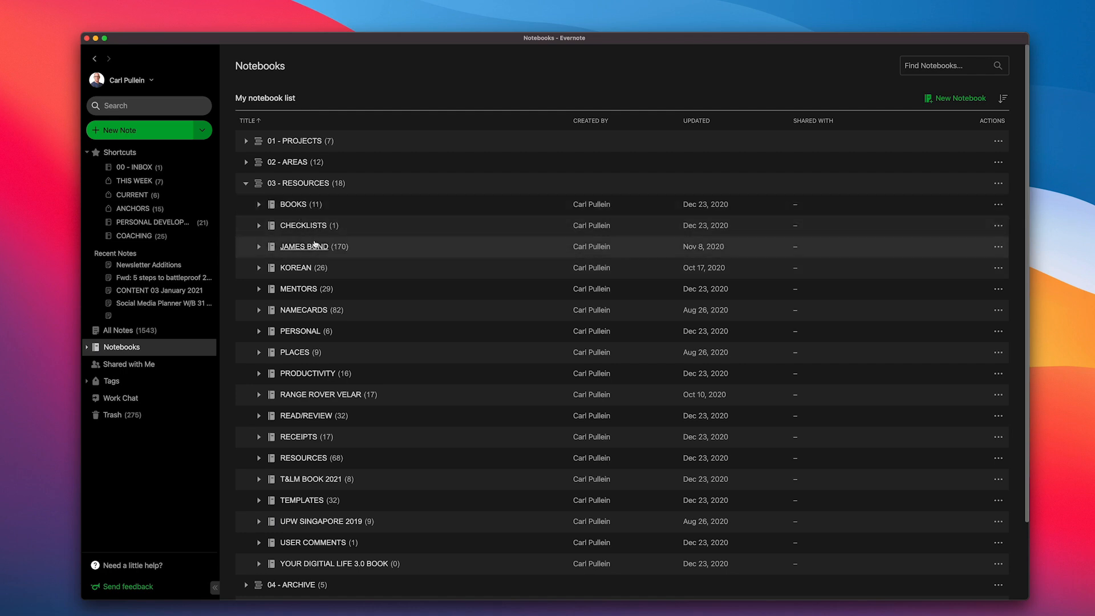
mouse_move(347, 253)
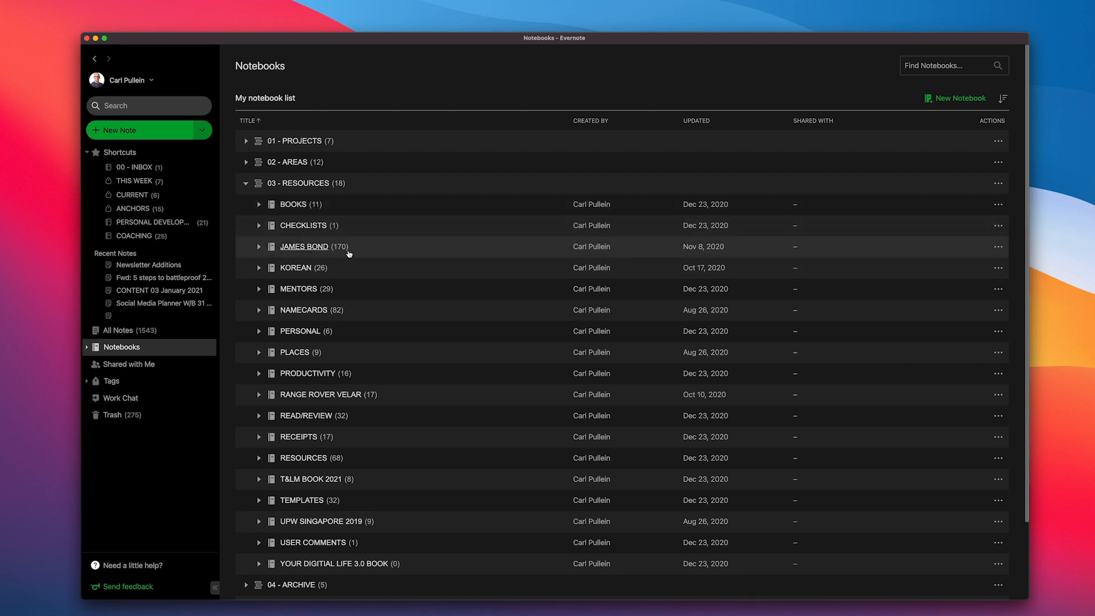
mouse_move(346, 267)
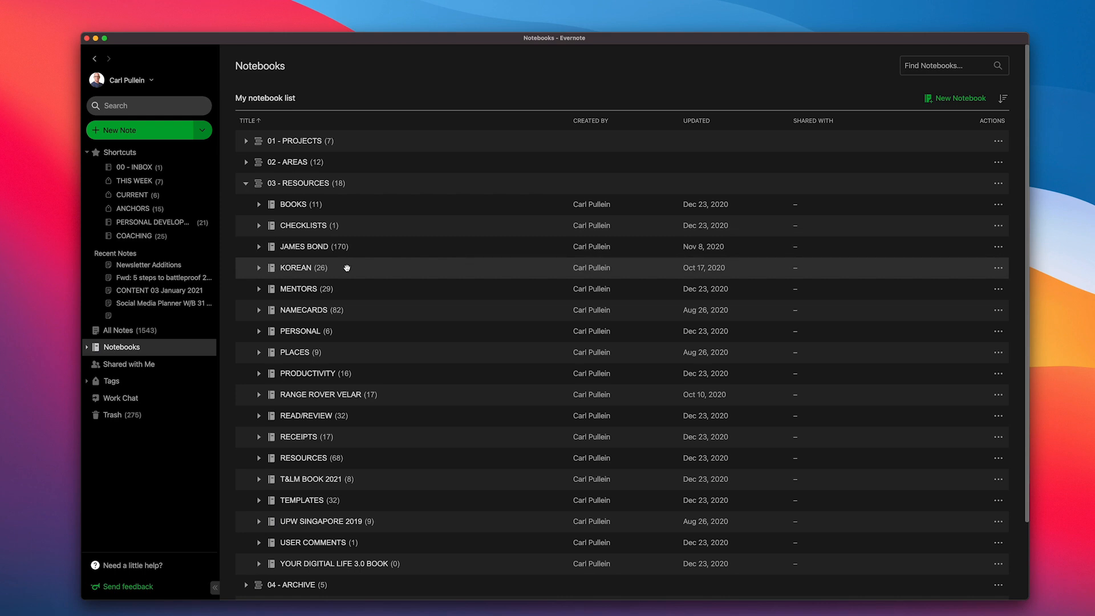
mouse_move(351, 288)
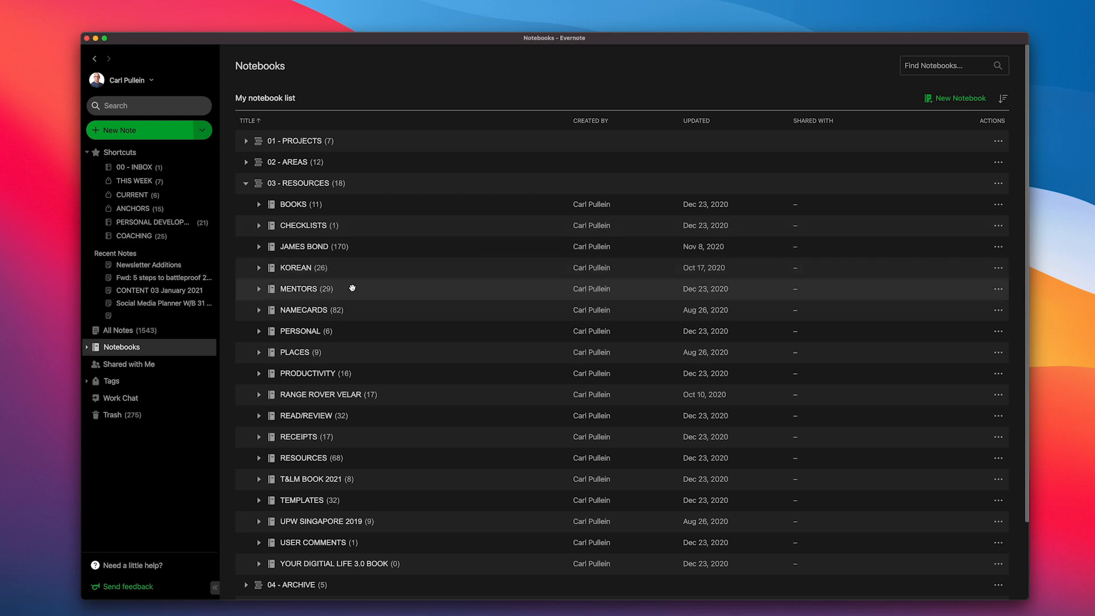
mouse_move(356, 308)
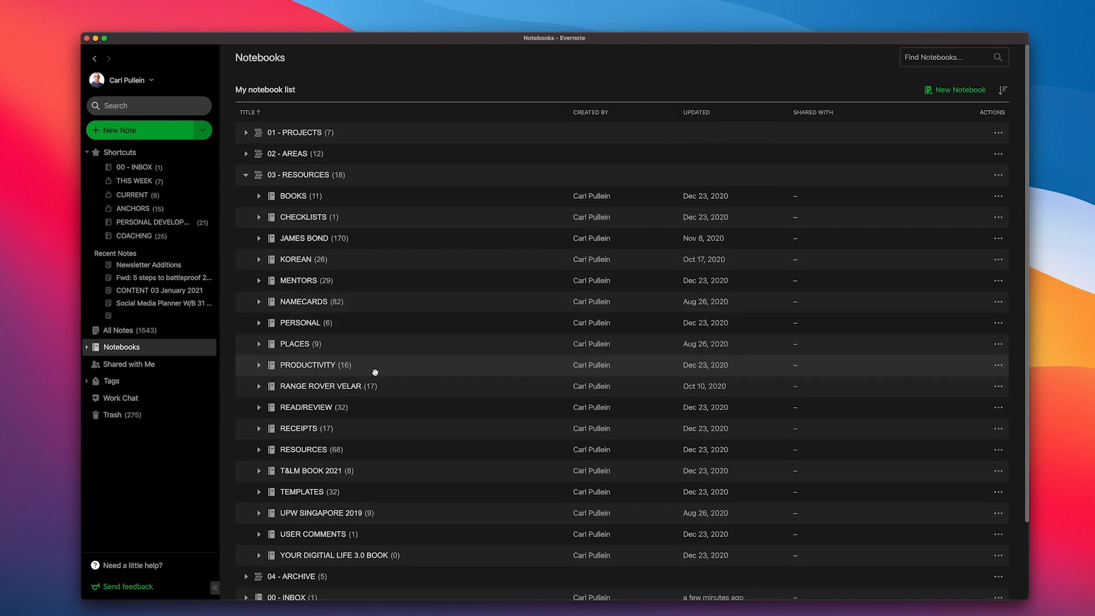
scroll(up, 3)
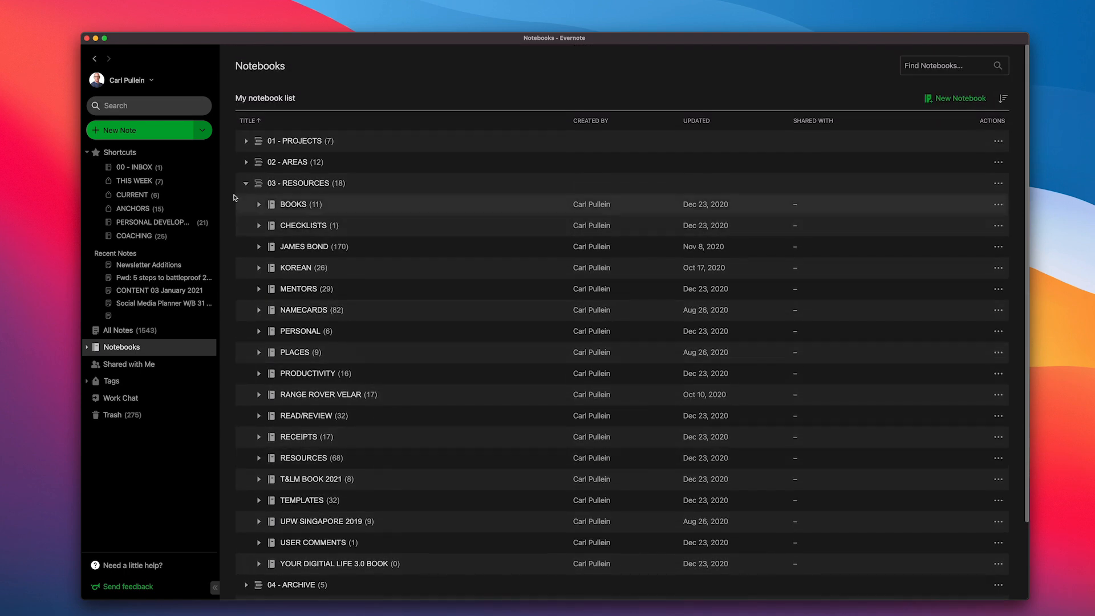
click(247, 183)
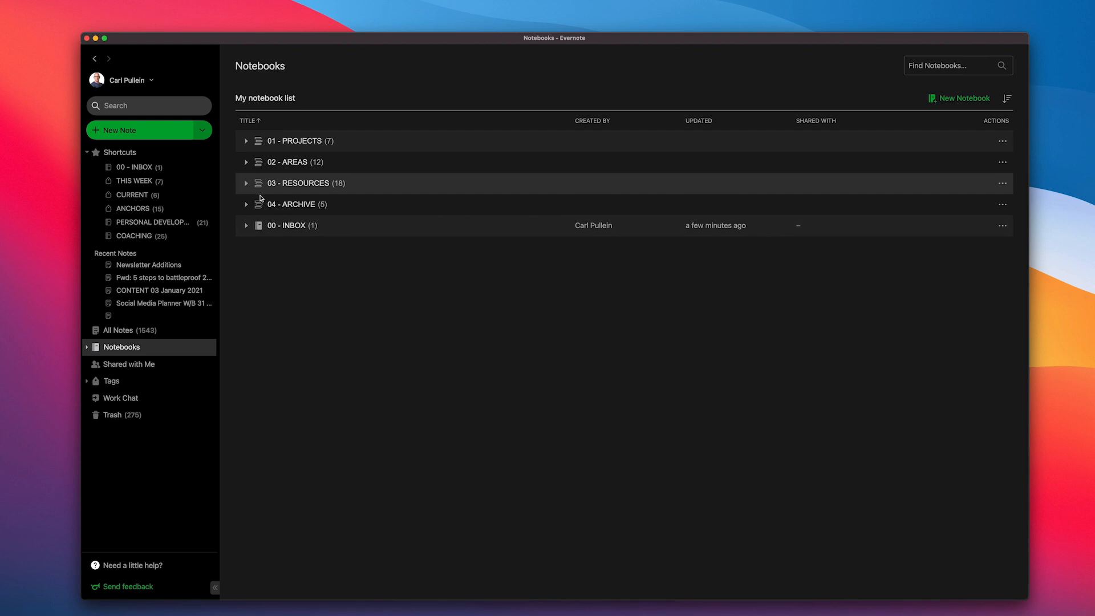
click(246, 204)
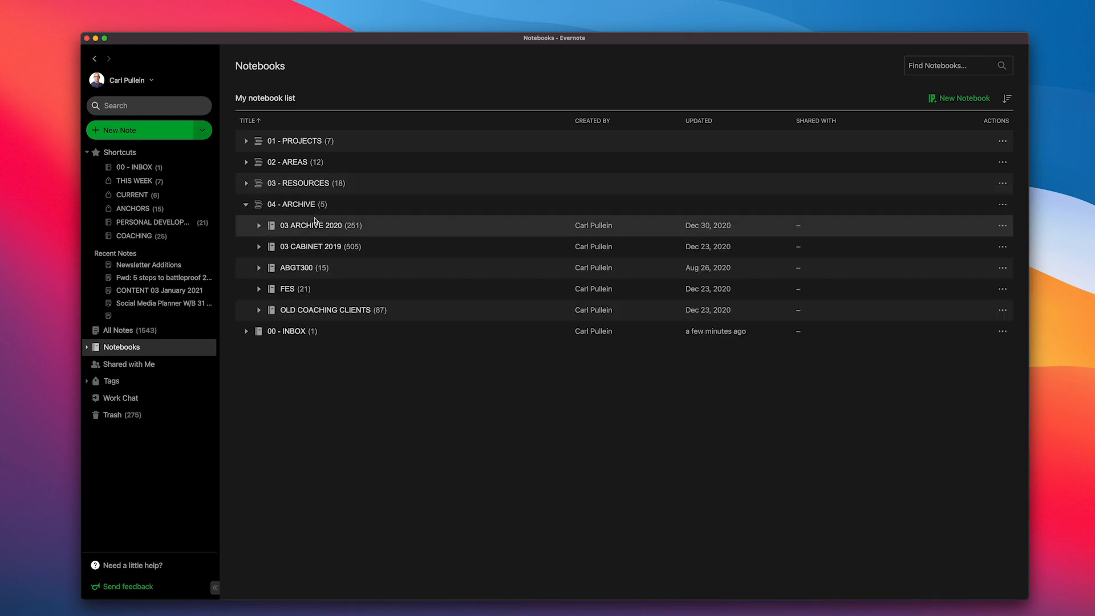
mouse_move(347, 253)
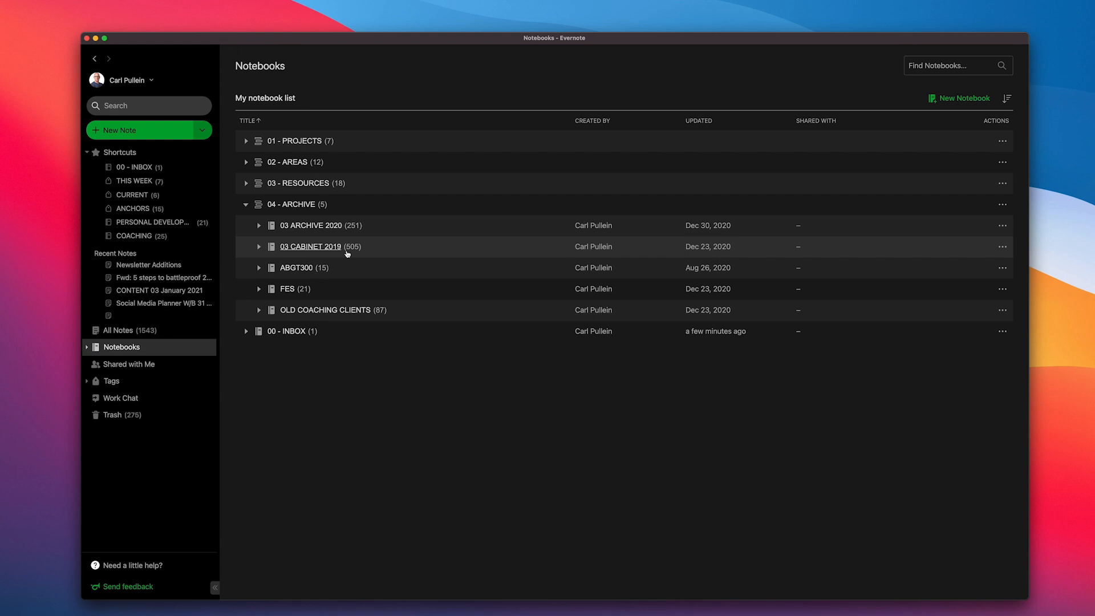
mouse_move(347, 260)
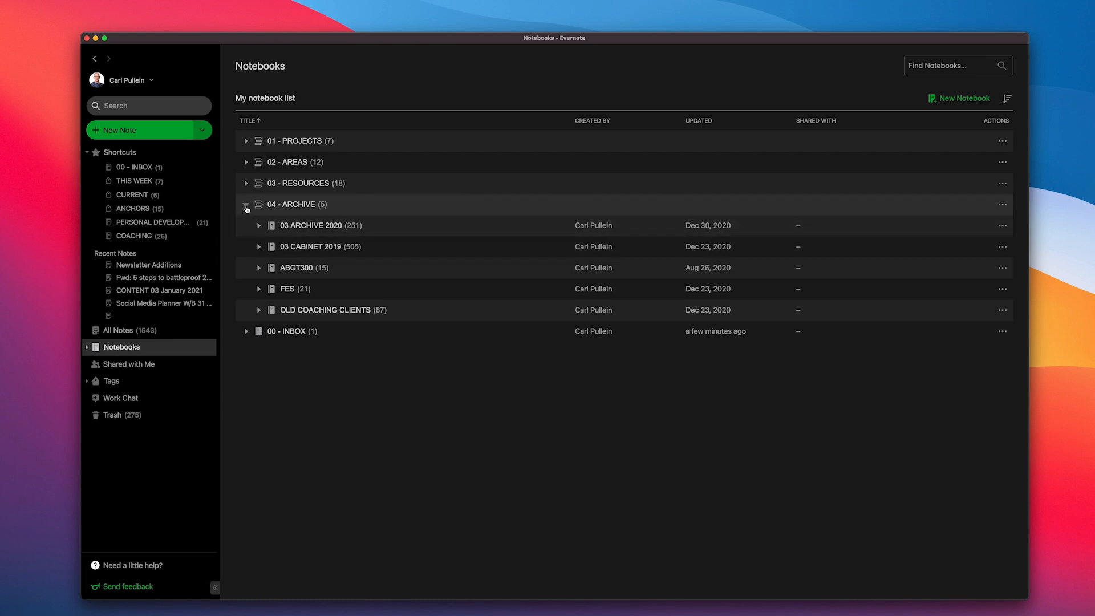
click(247, 205)
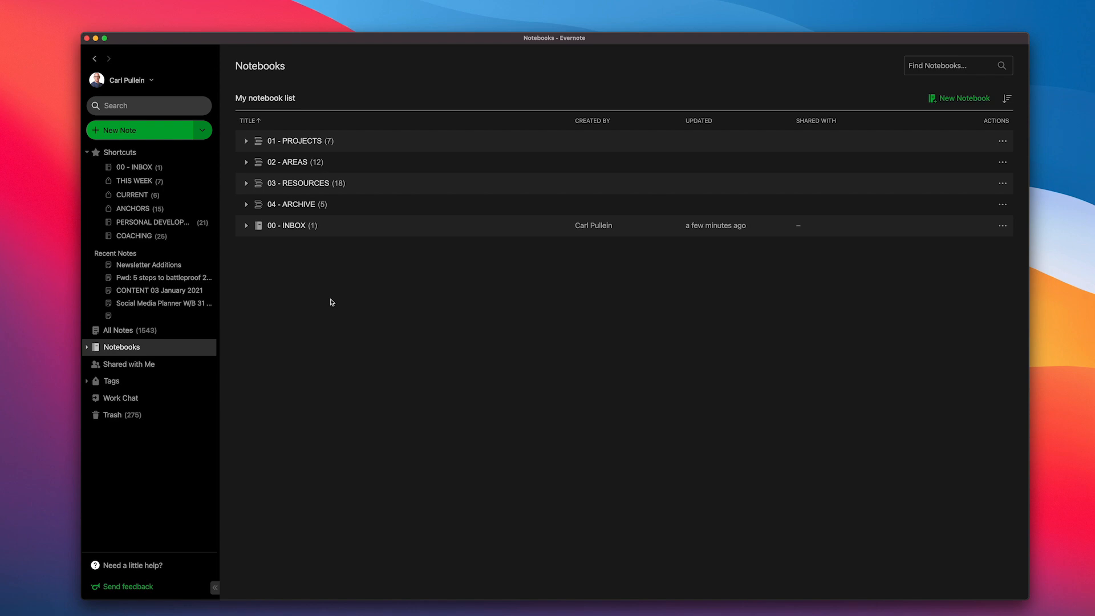
mouse_move(288, 153)
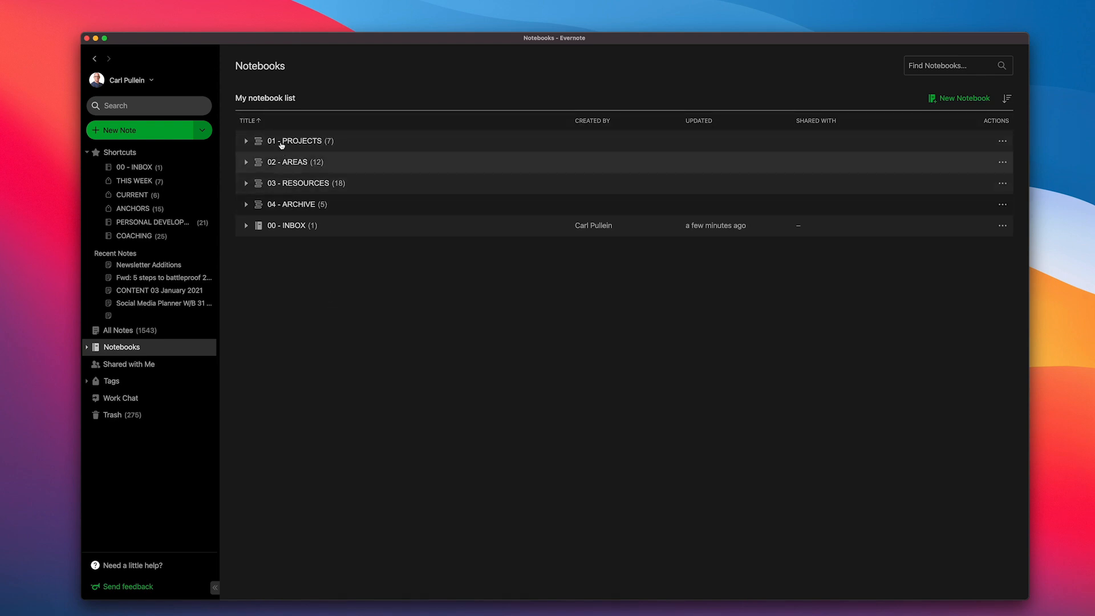
mouse_move(317, 278)
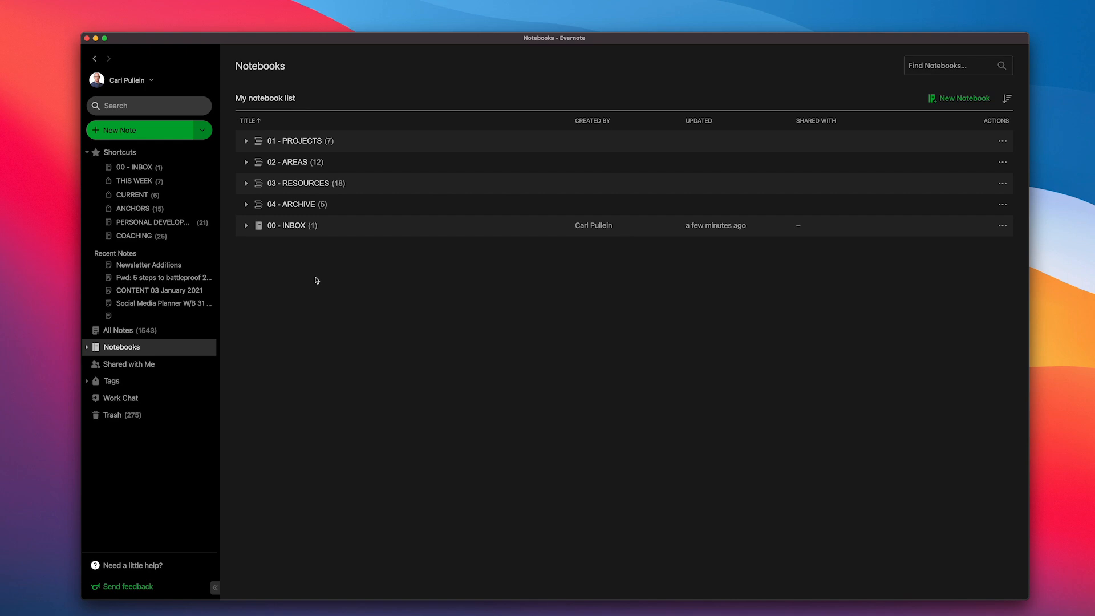
mouse_move(1015, 95)
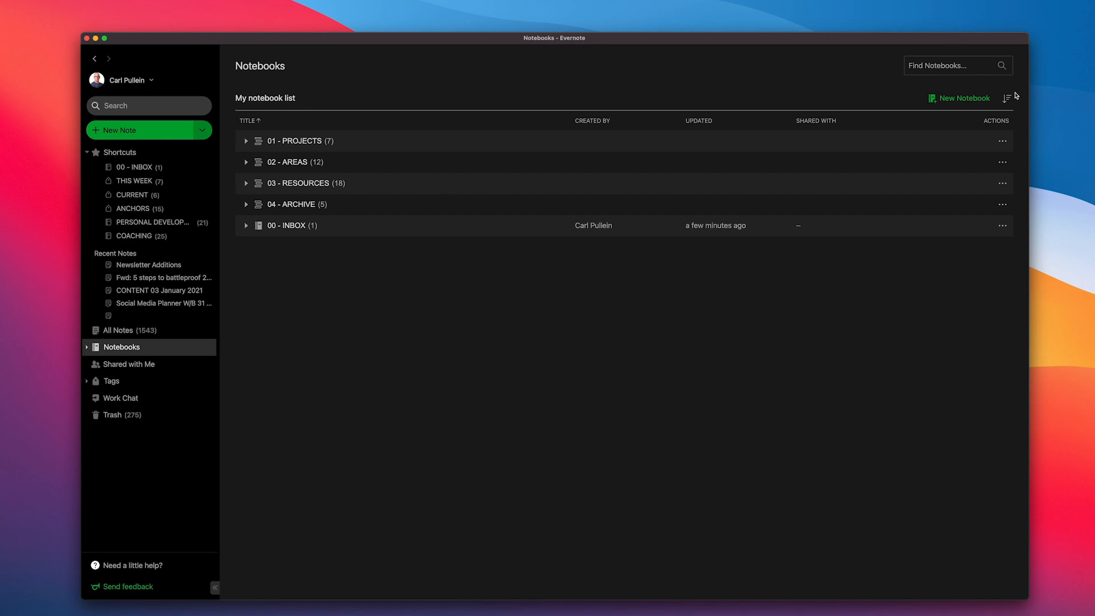
Show the Sort By menu for the notebook list (date created, date updated, title)
click(1007, 98)
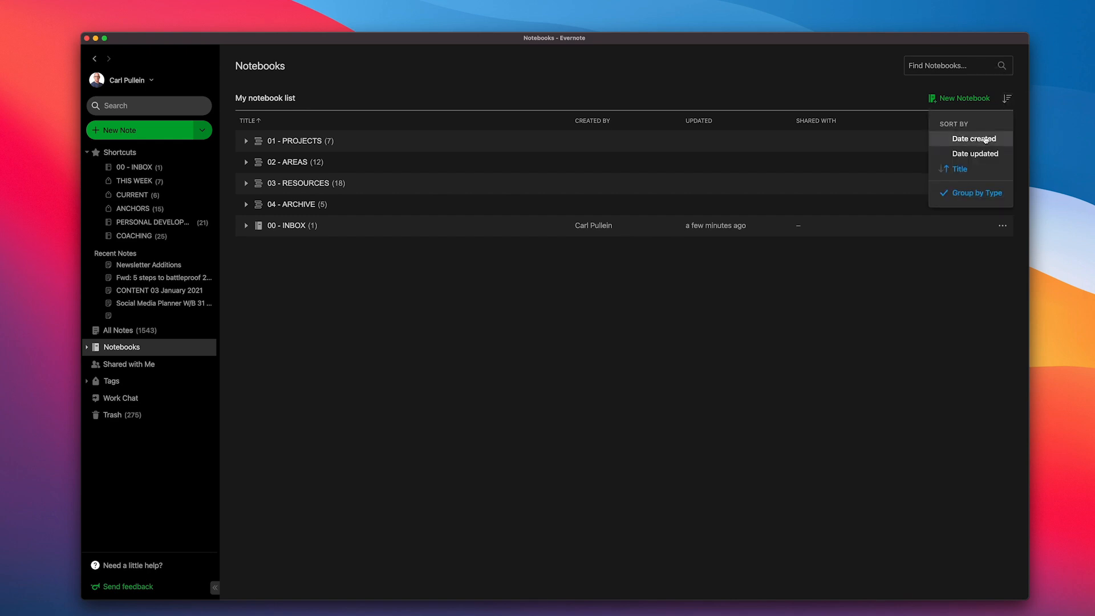
click(959, 169)
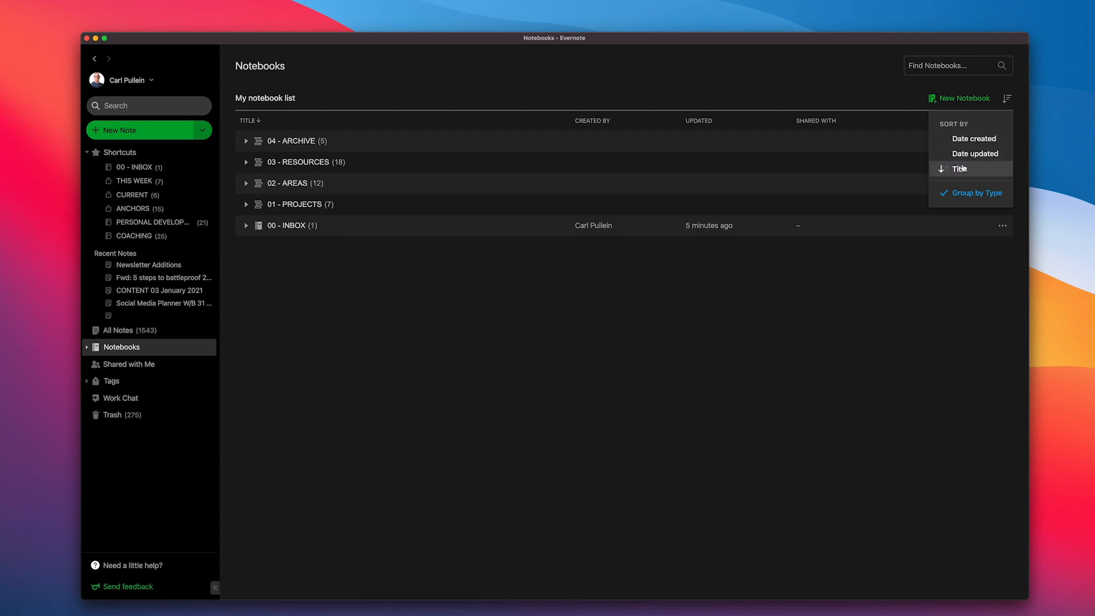
click(960, 168)
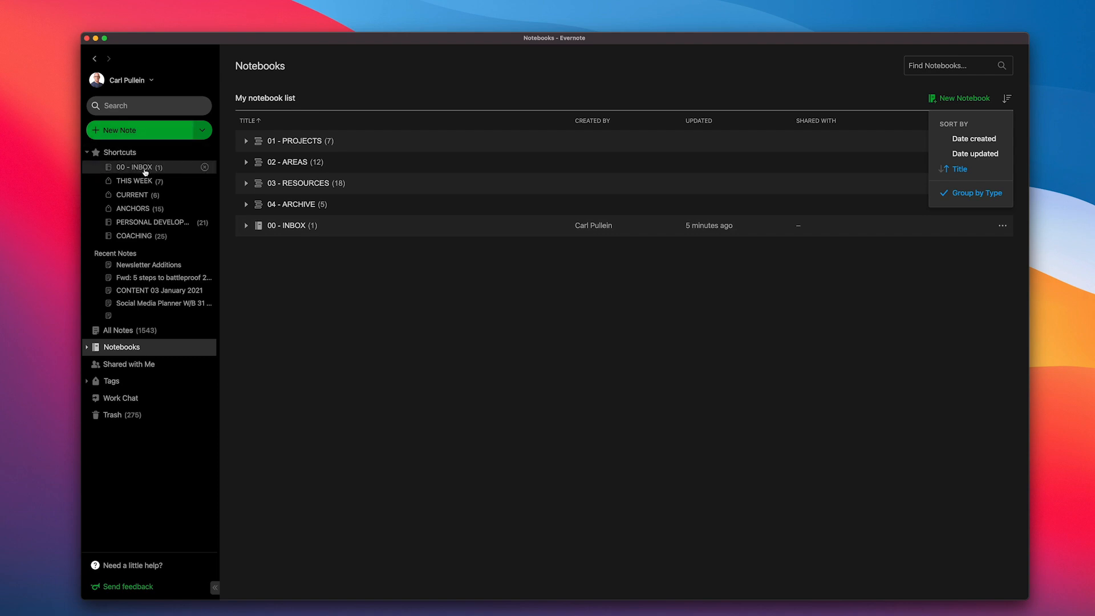
mouse_move(137, 181)
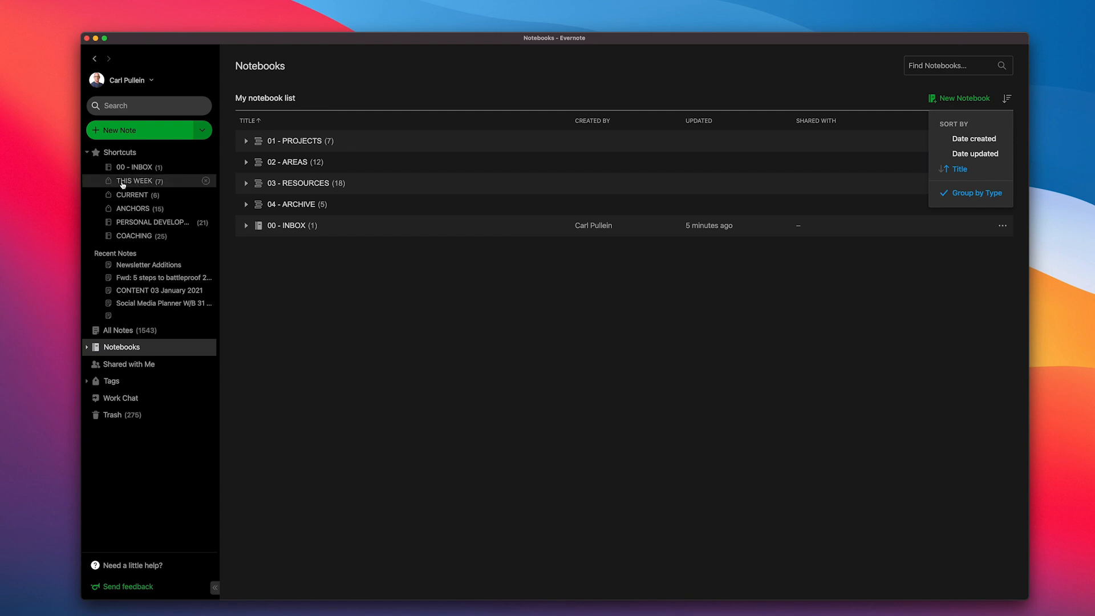
click(134, 180)
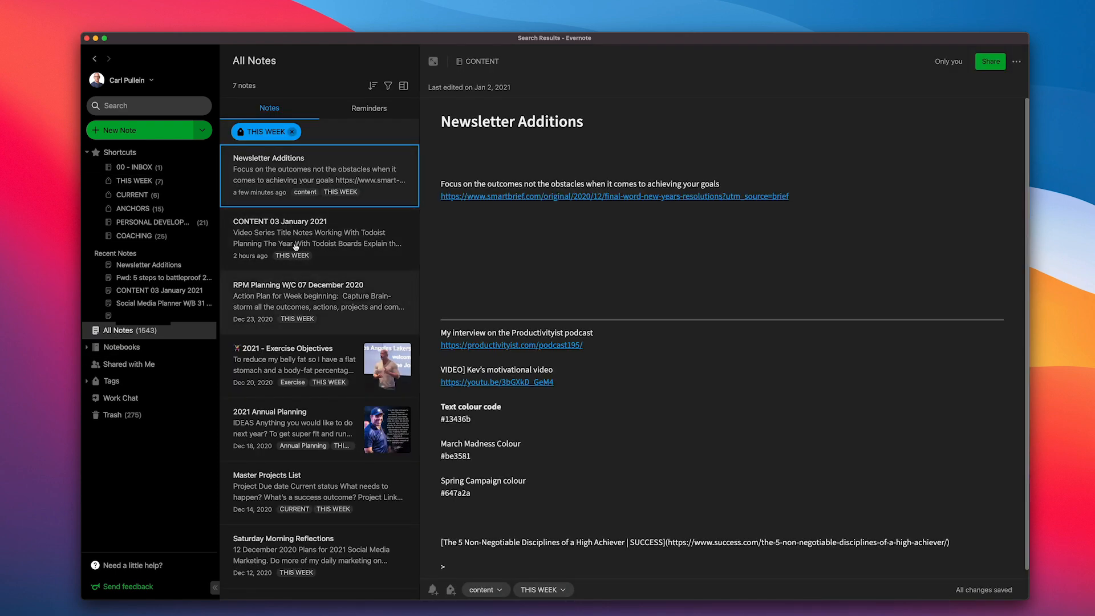
mouse_move(278, 390)
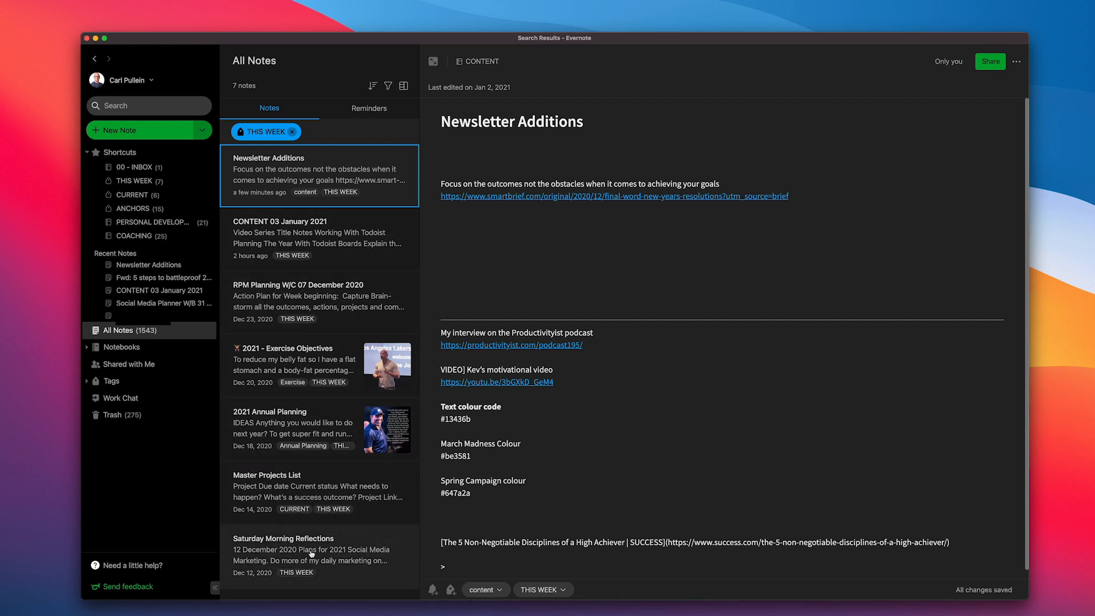
mouse_move(311, 552)
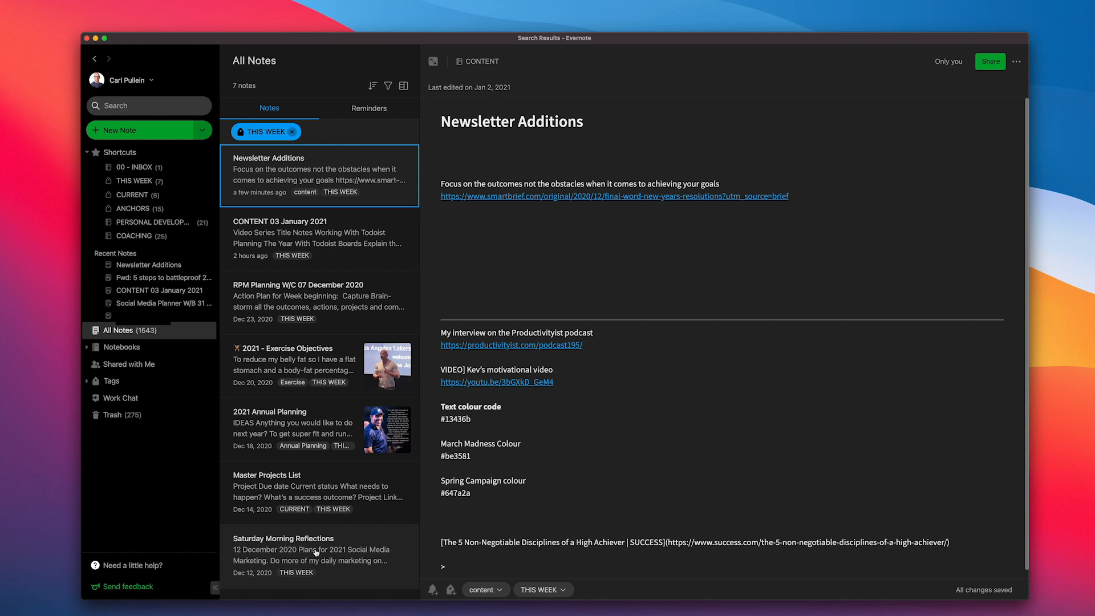
mouse_move(311, 520)
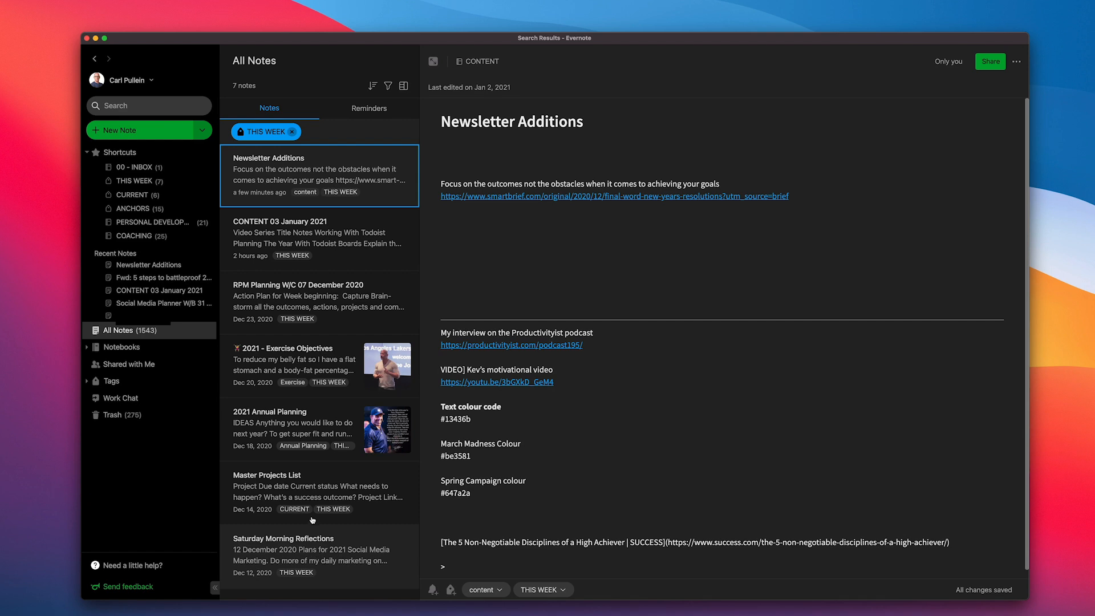
mouse_move(304, 490)
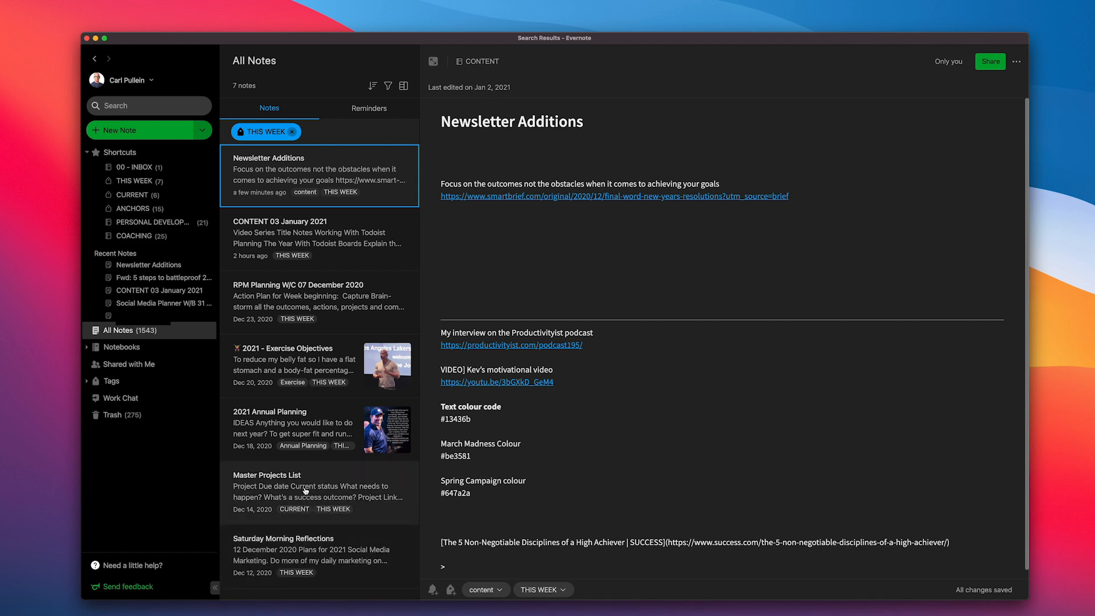
mouse_move(291, 450)
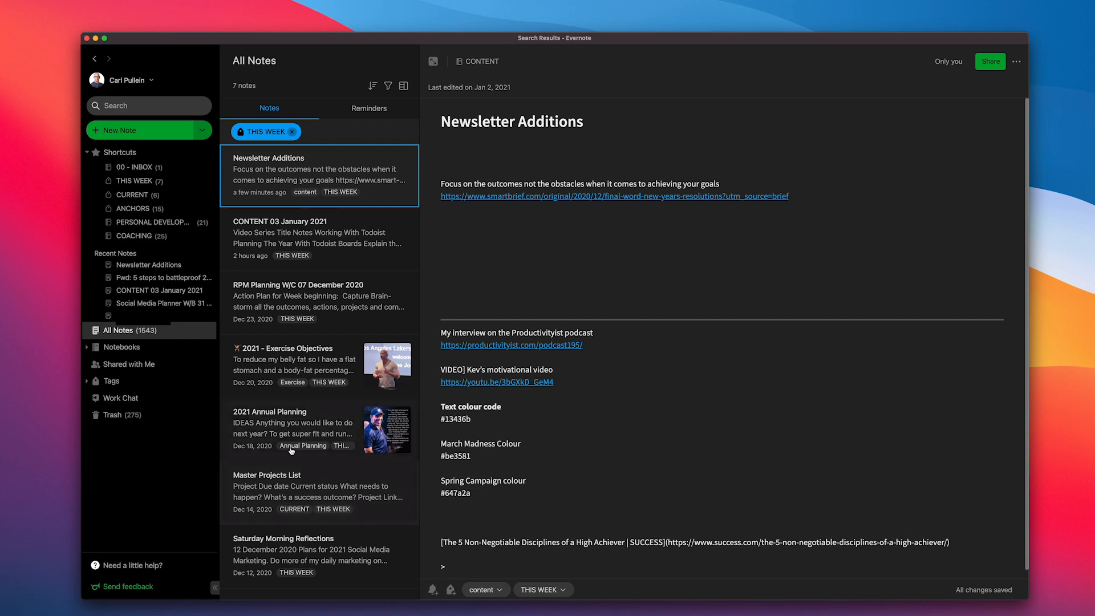
mouse_move(281, 427)
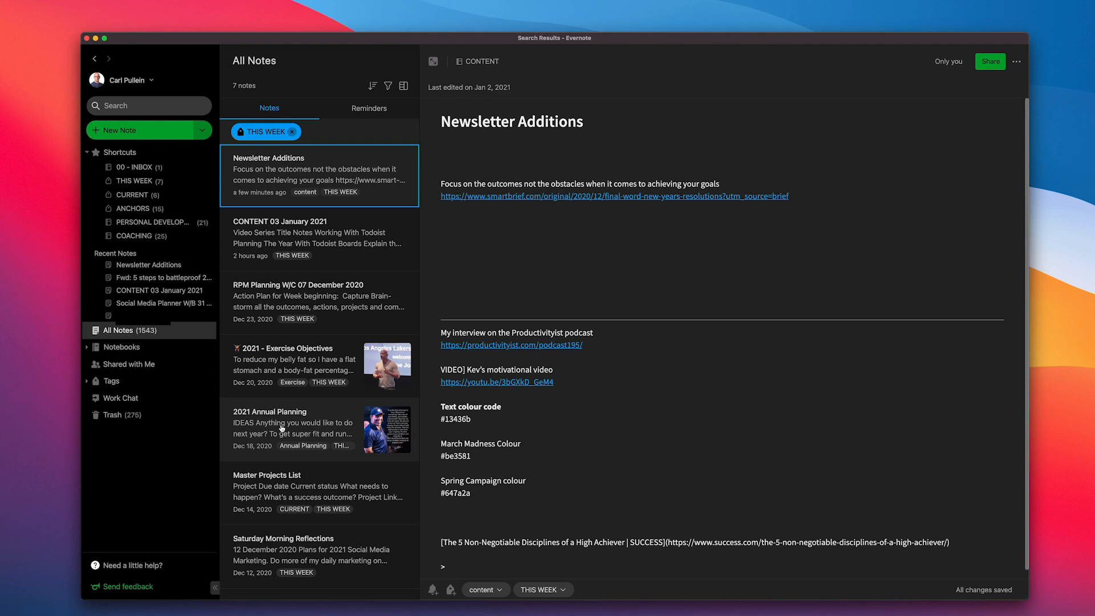
mouse_move(280, 359)
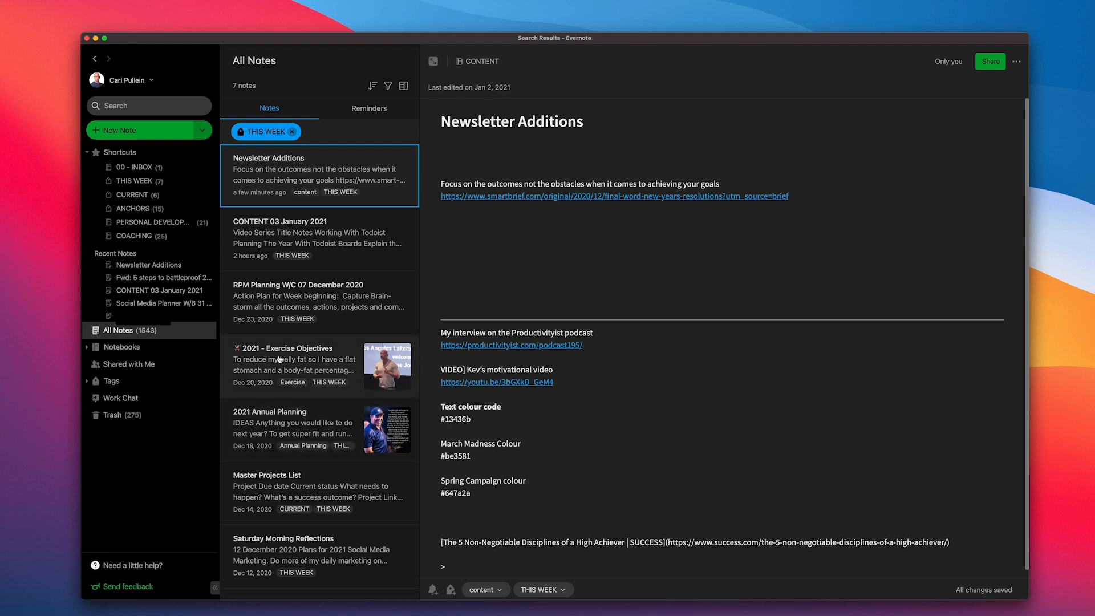
mouse_move(282, 333)
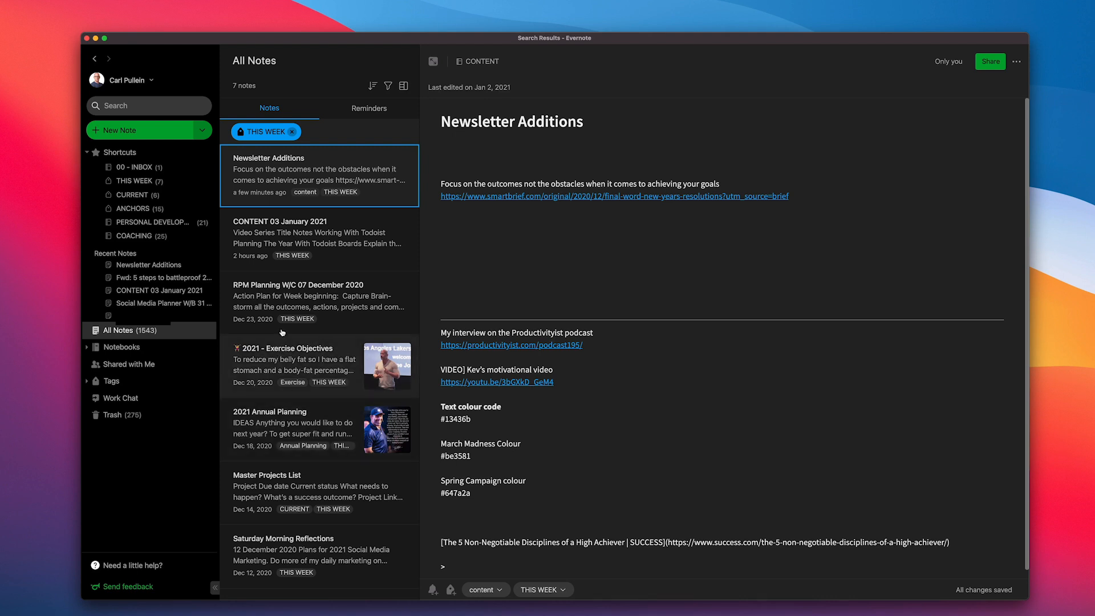
mouse_move(285, 400)
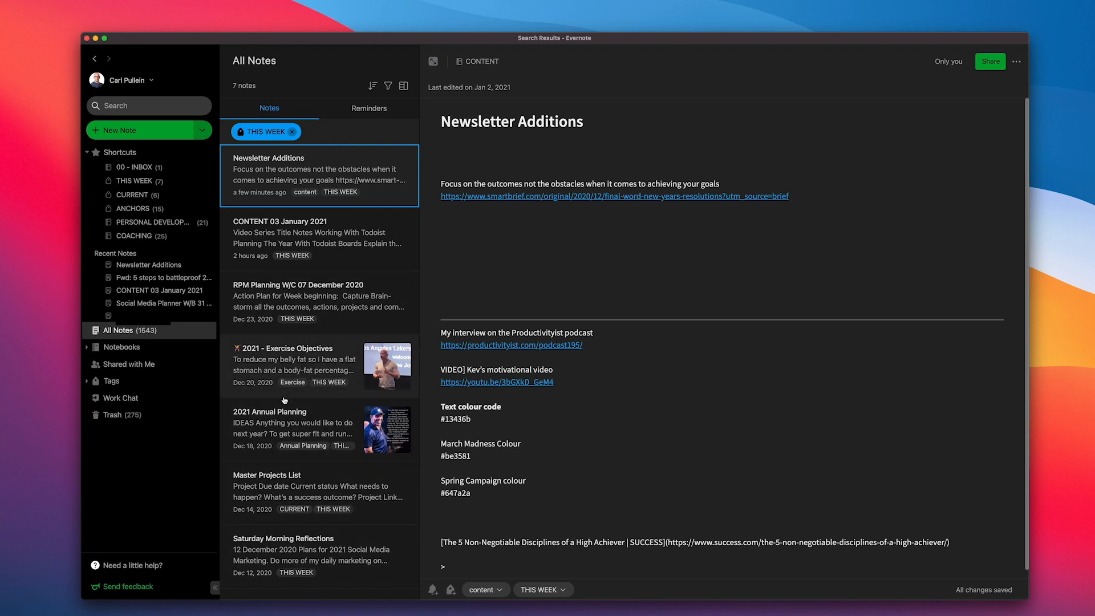
mouse_move(279, 299)
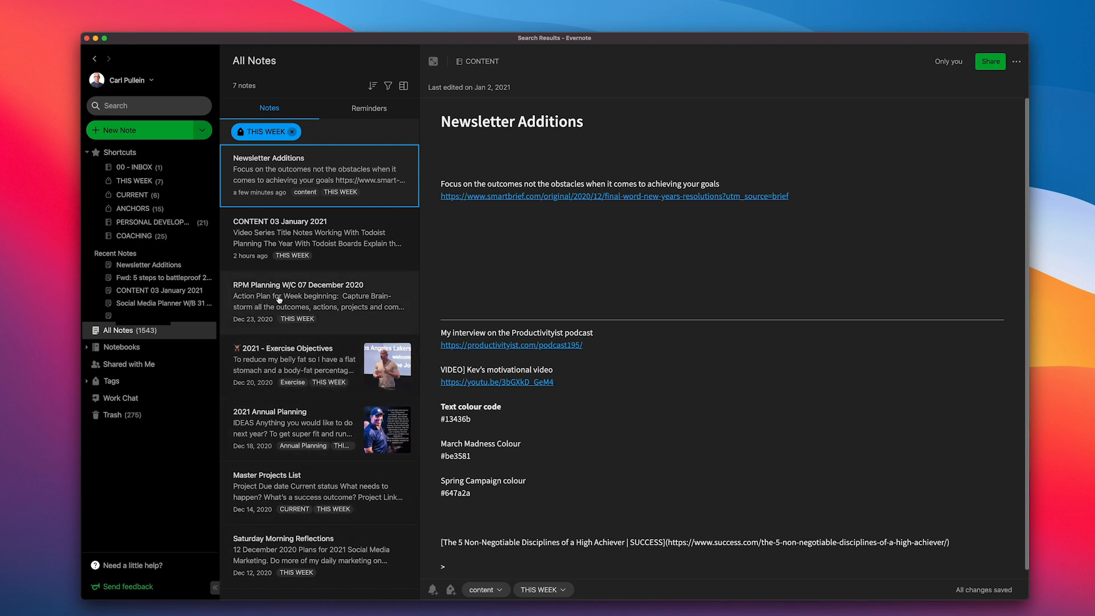
mouse_move(285, 298)
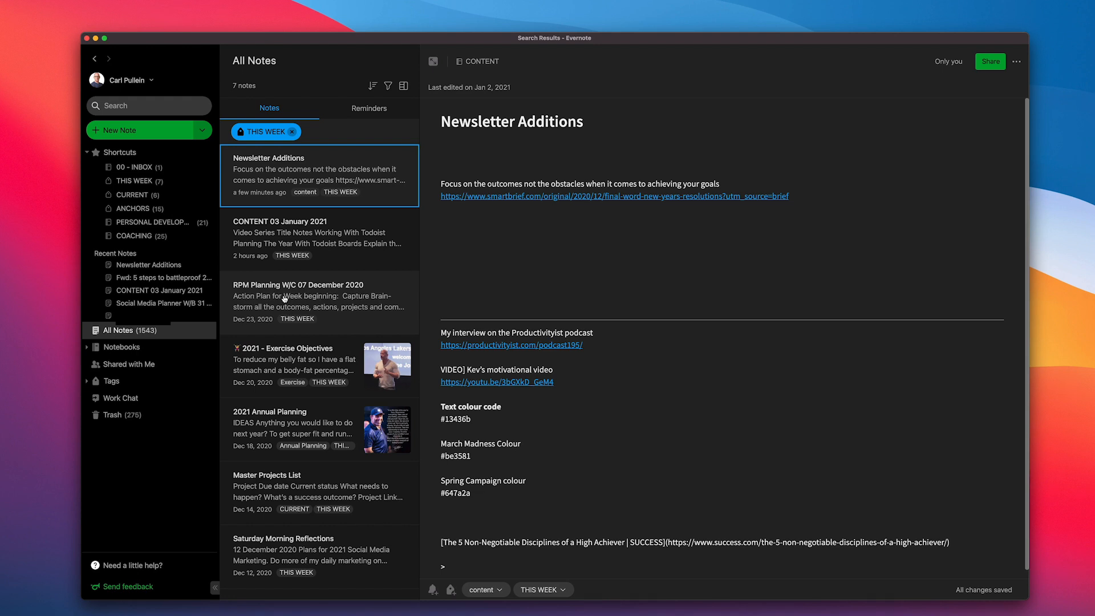
mouse_move(287, 242)
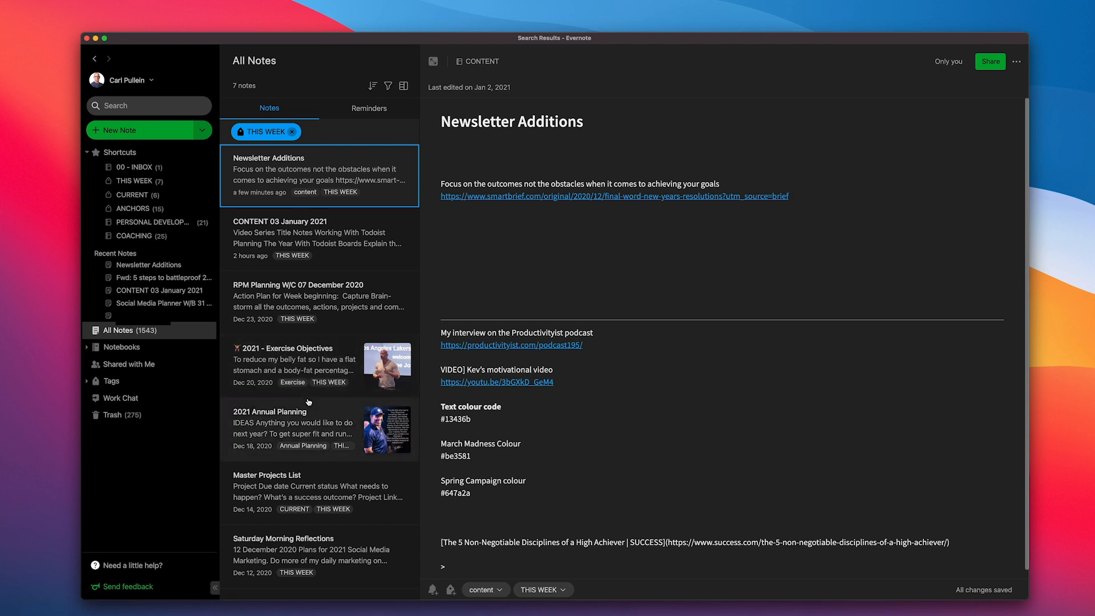
mouse_move(230, 218)
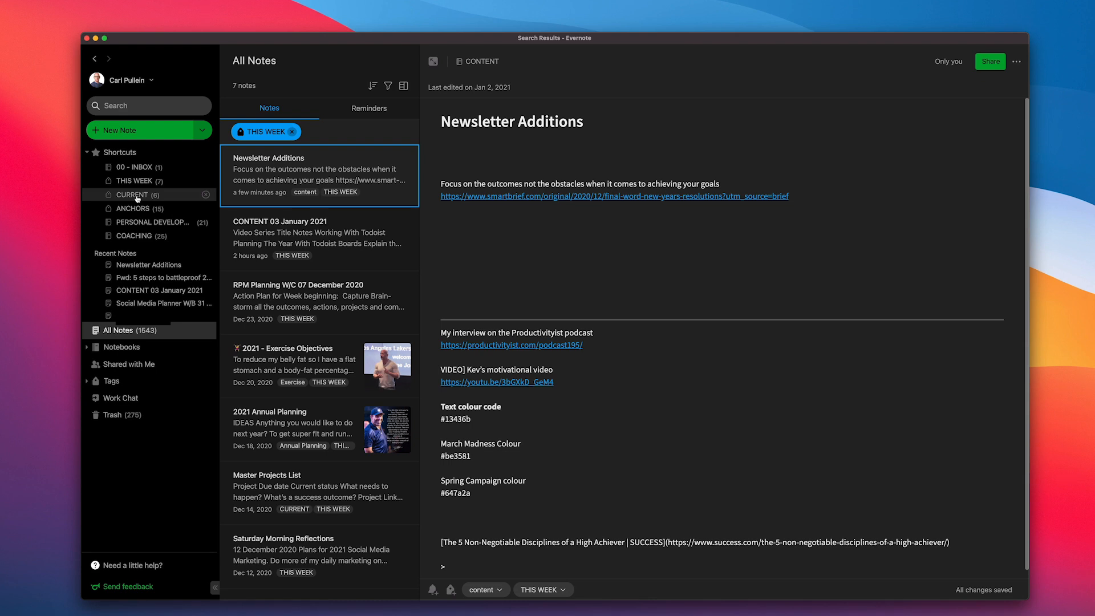
mouse_move(137, 216)
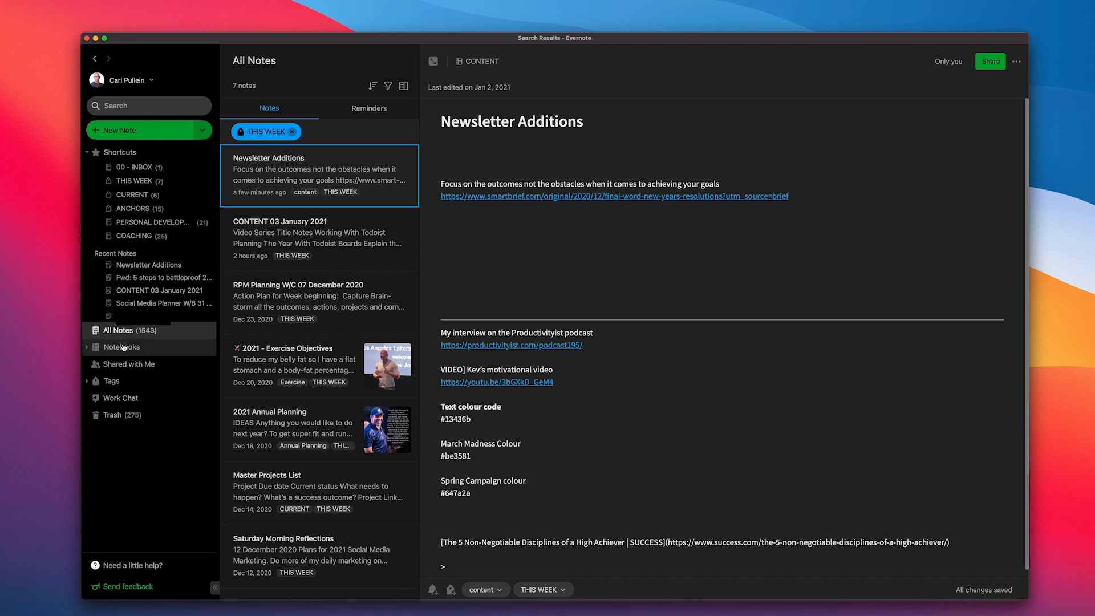
Go back to the Notebooks list with the four stacks and 00 - INBOX
click(121, 347)
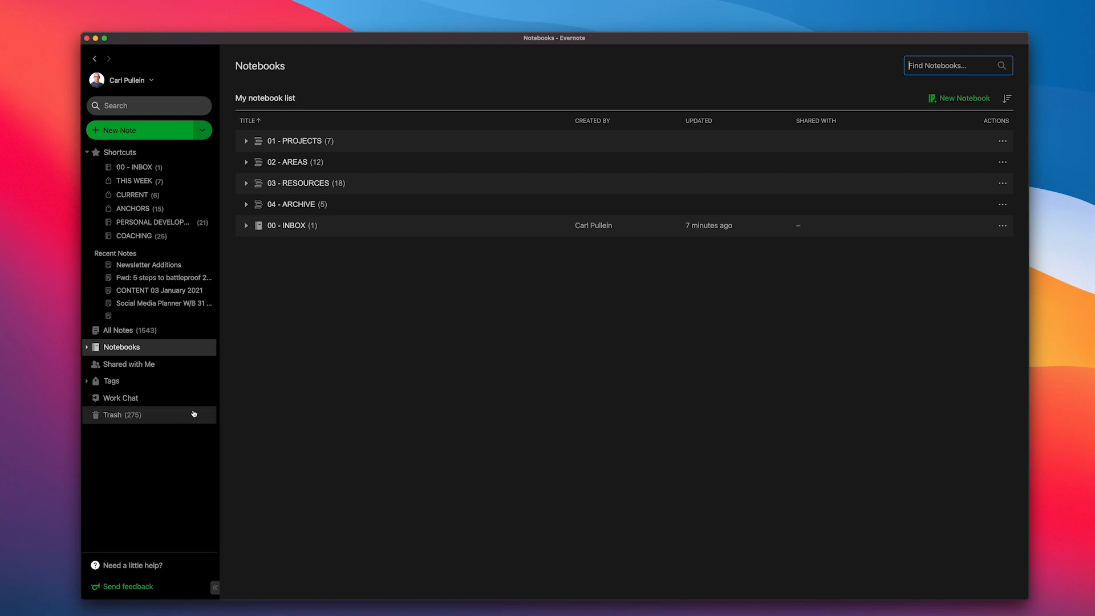
mouse_move(286, 362)
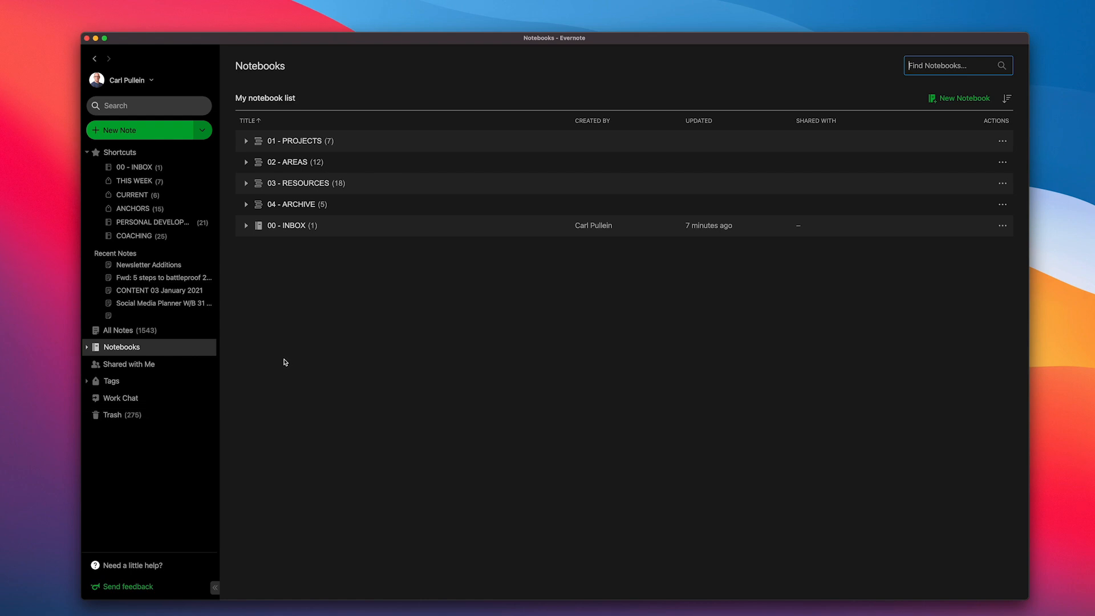